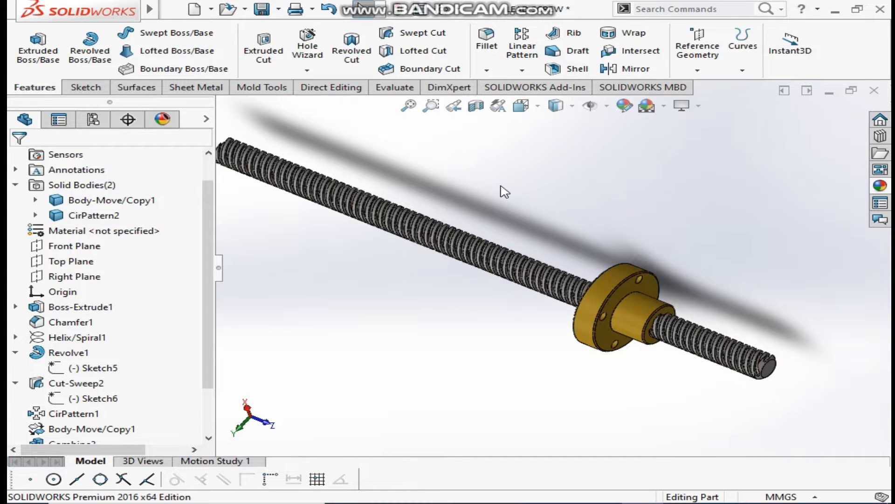
mouse_move(194, 9)
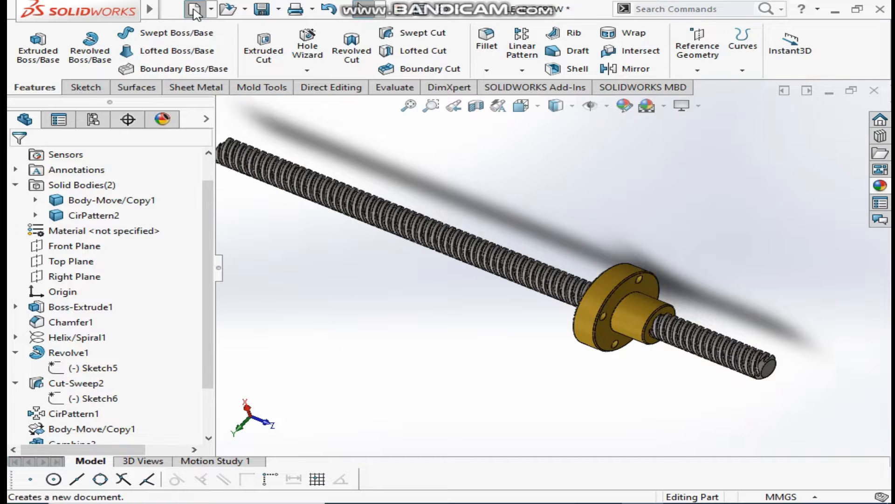
Start a new blank Part document from the New dialog.
click(194, 9)
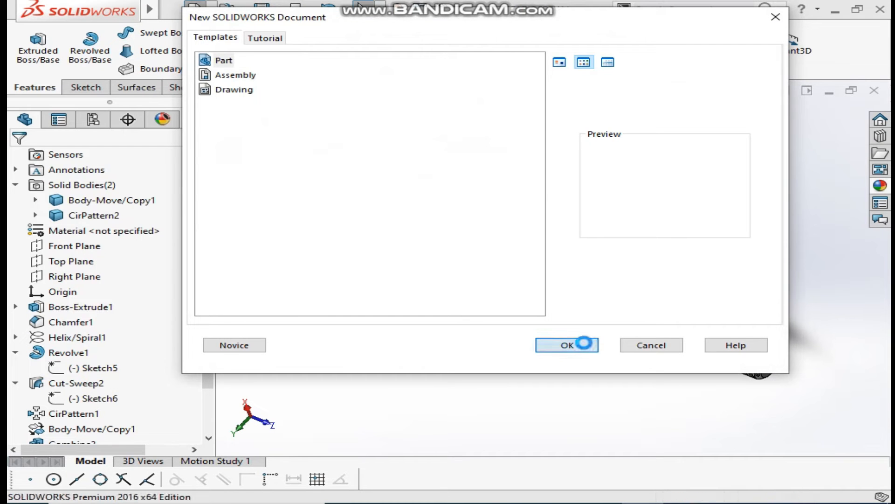
click(566, 345)
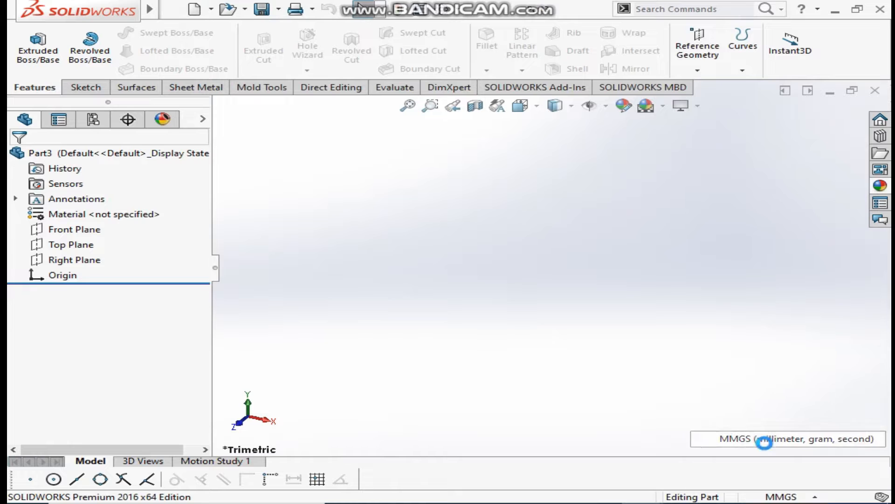
Sketch a 25 mm diameter circle on the Front Plane.
click(74, 229)
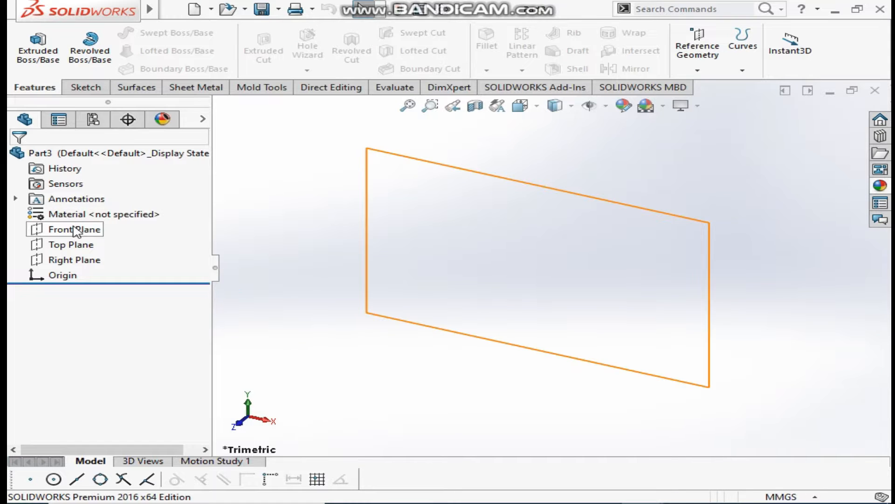
click(73, 230)
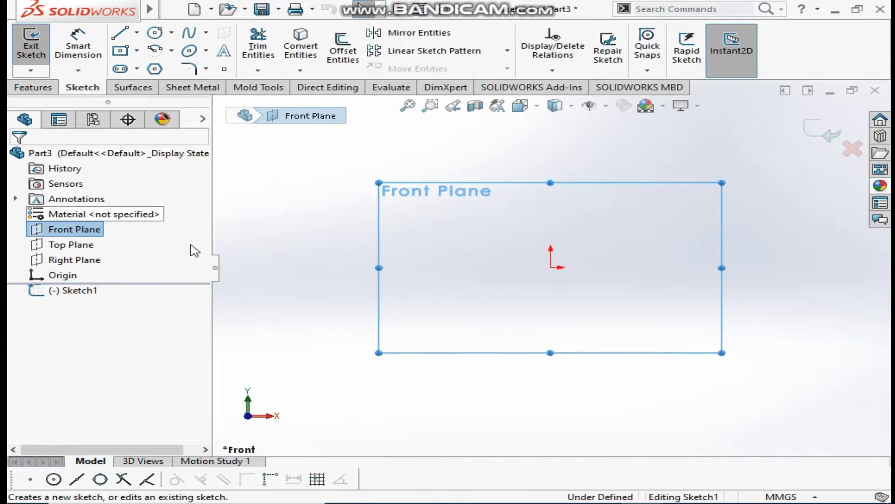
click(156, 33)
text(25)
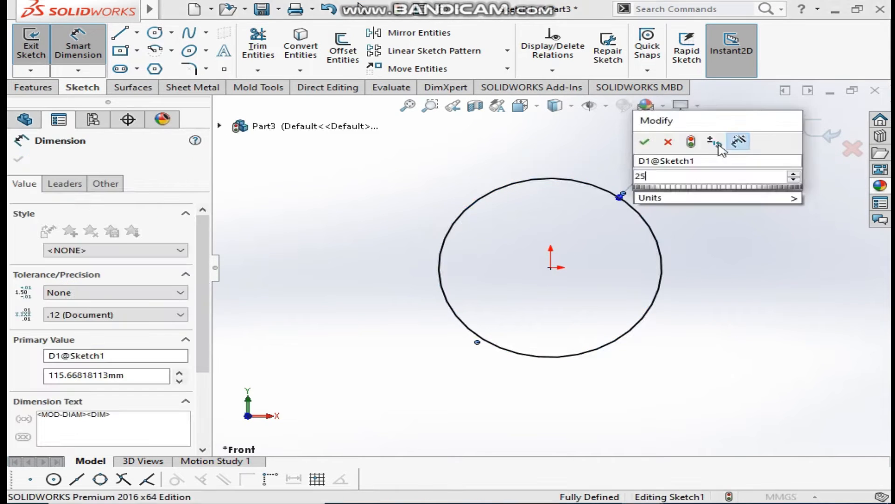
click(644, 142)
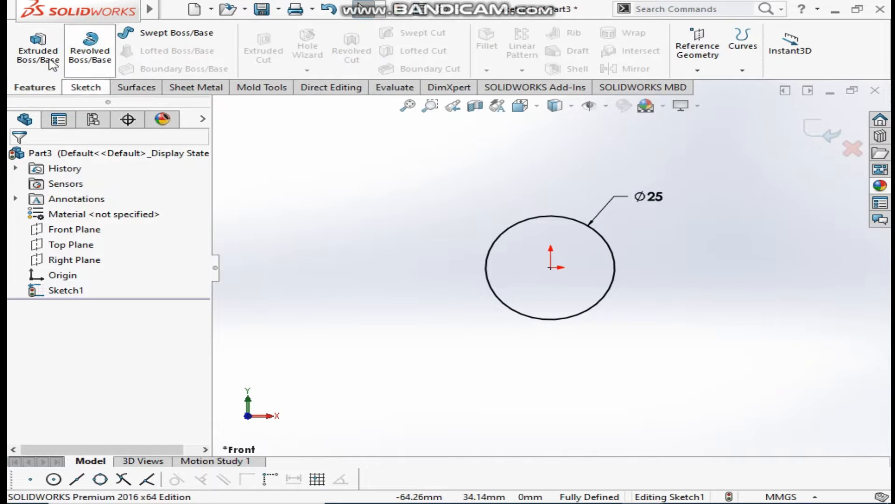
Extrude the circle 500 mm with Mid Plane into the screw shaft rod.
click(37, 48)
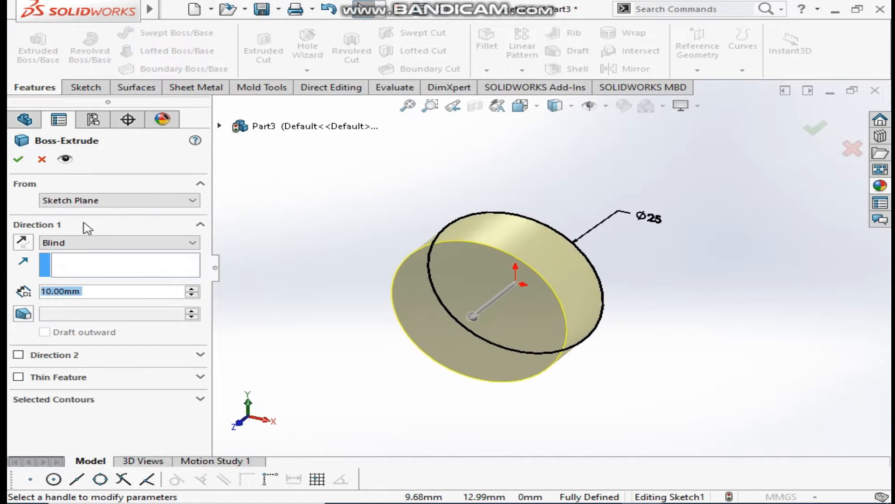
click(121, 242)
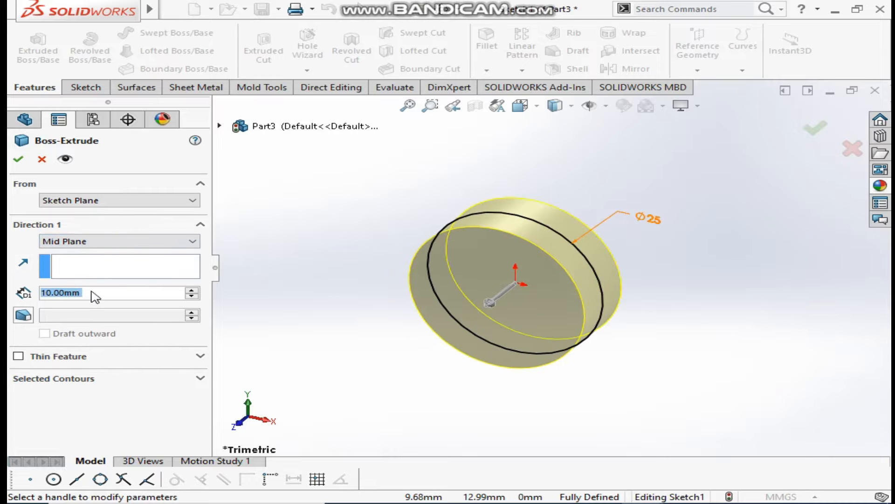
text(500)
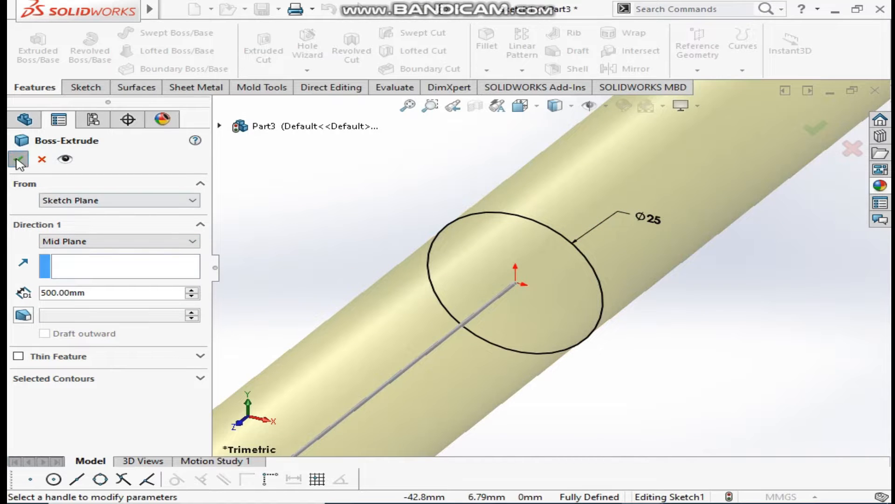
click(16, 159)
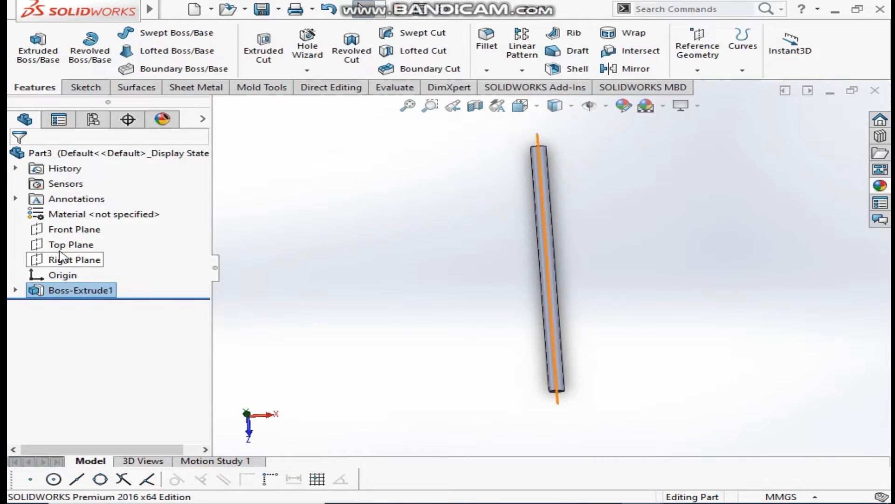
Sketch the nut's stepped profile beside the rod with a horizontal base and a centre axis line.
click(75, 259)
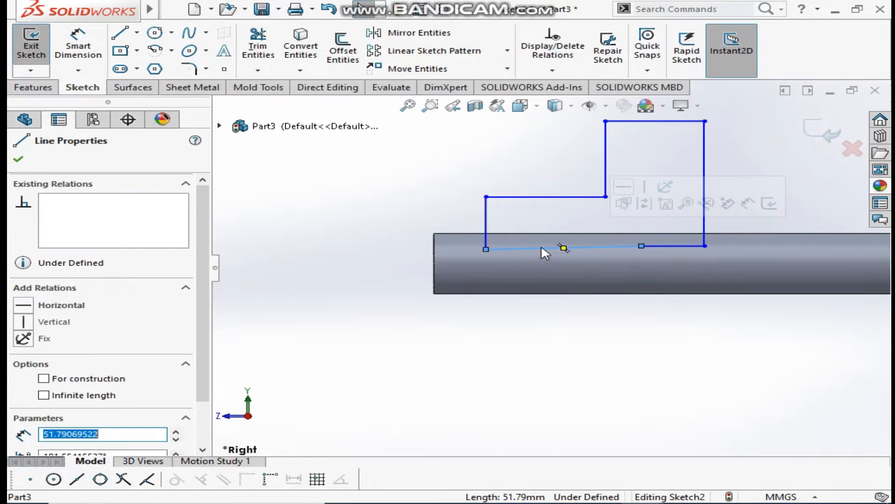
click(623, 187)
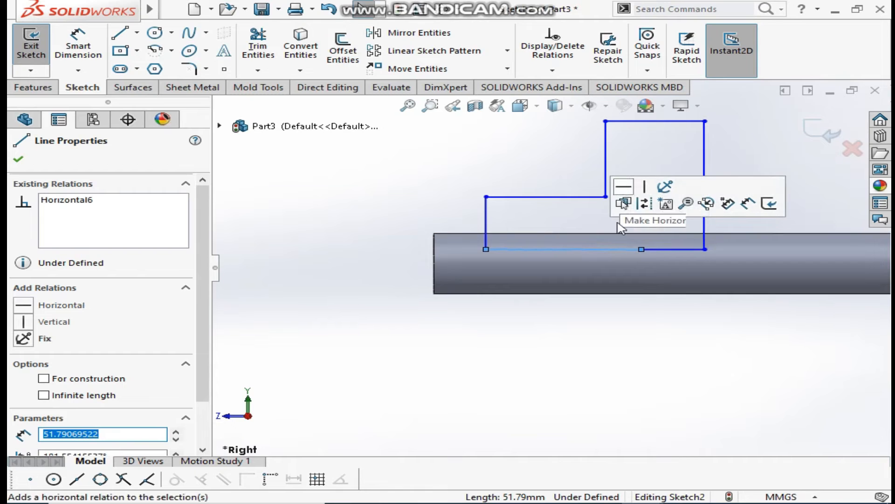
click(624, 187)
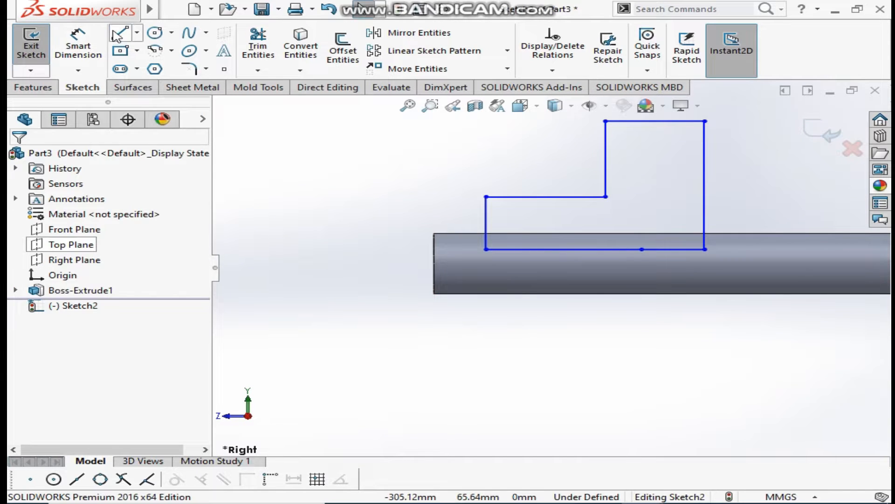
click(120, 33)
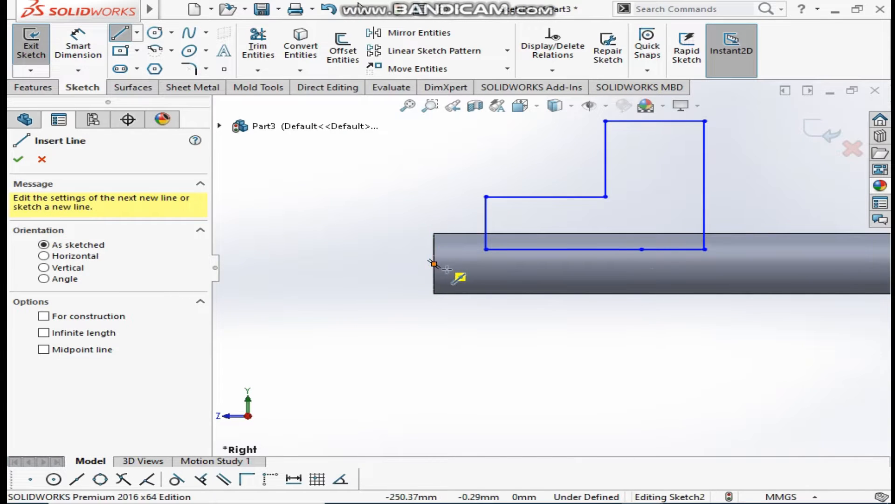
drag(433, 264, 714, 264)
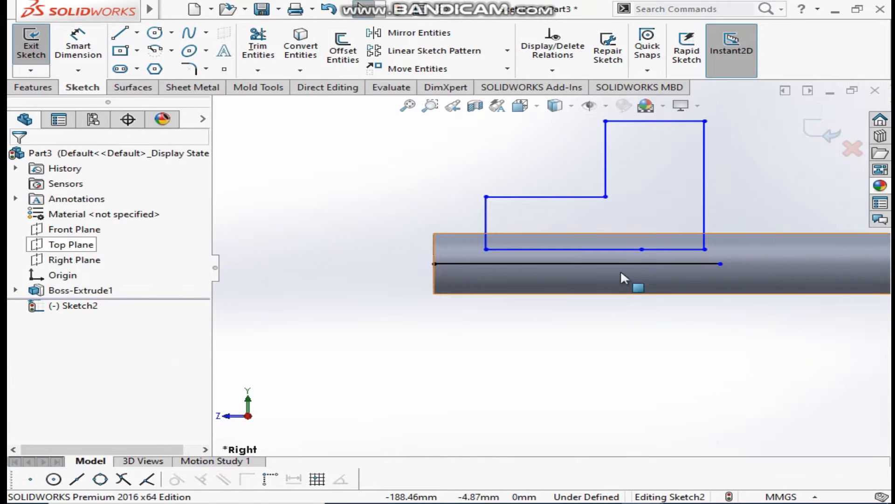
click(571, 263)
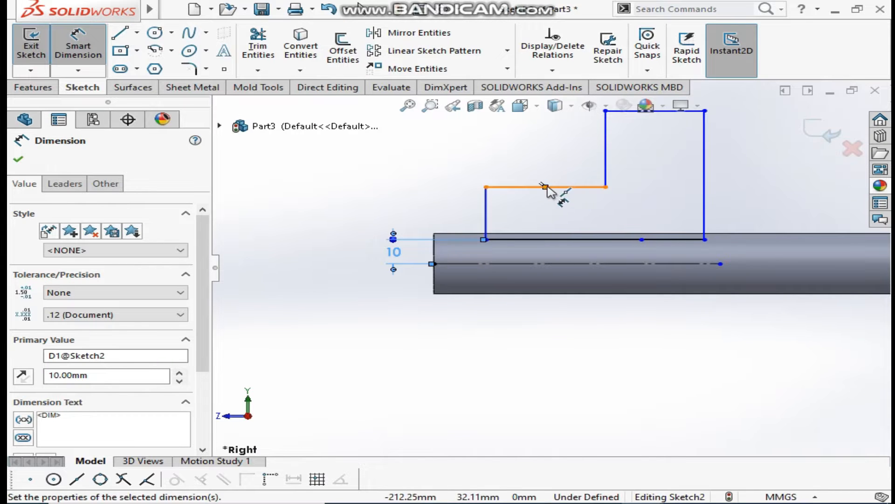
Dimension the profile 10, 40, 80, 50, 20 mm and 100 mm from the rod end.
click(545, 187)
text(8)
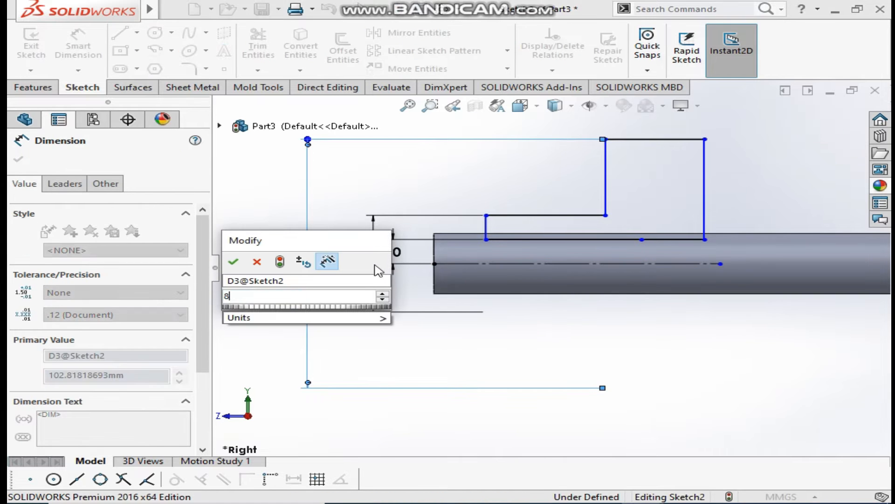
click(232, 261)
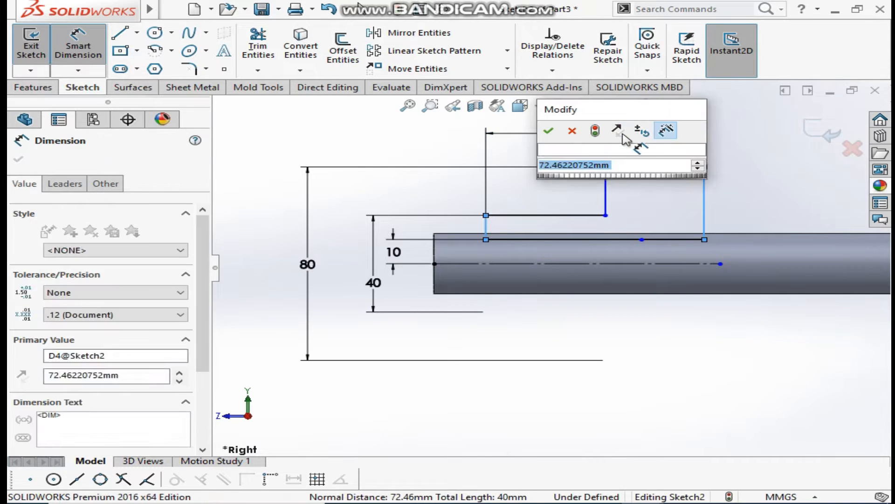
click(548, 130)
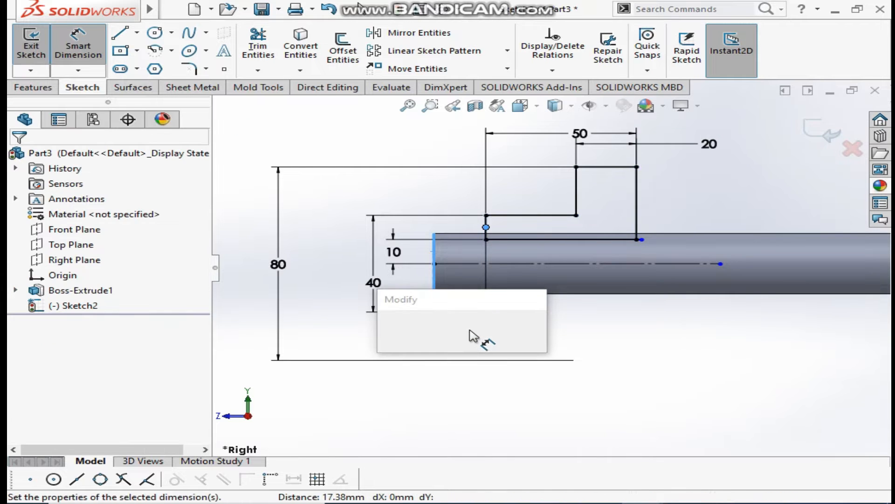
text(100)
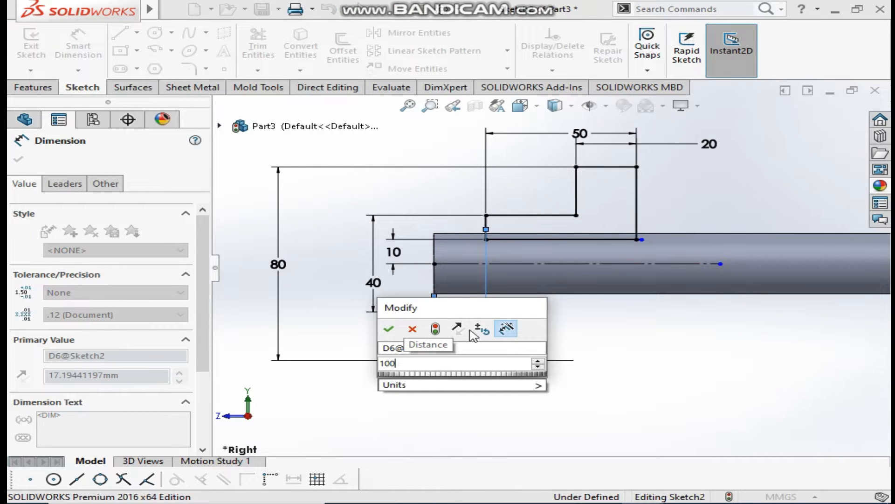
click(389, 328)
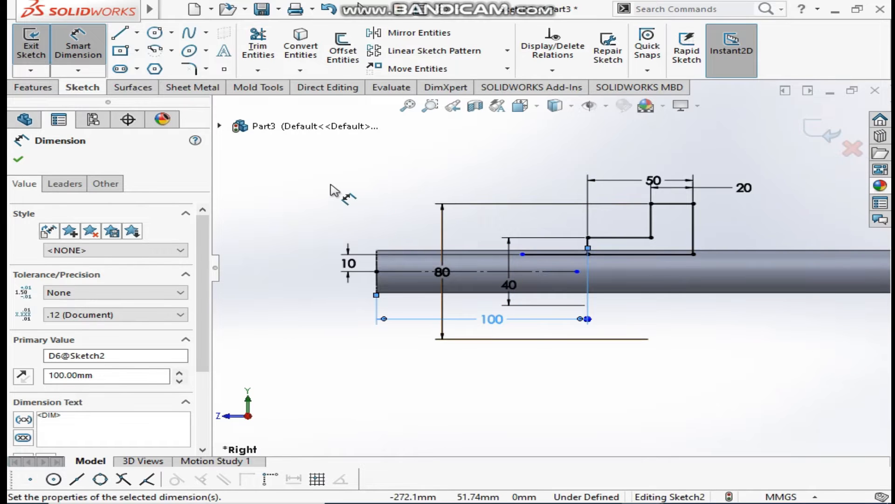
mouse_move(421, 226)
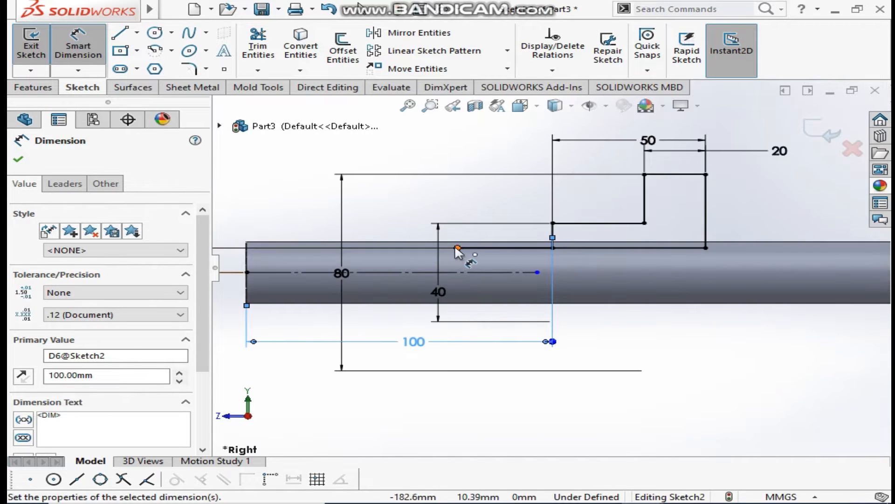
click(457, 248)
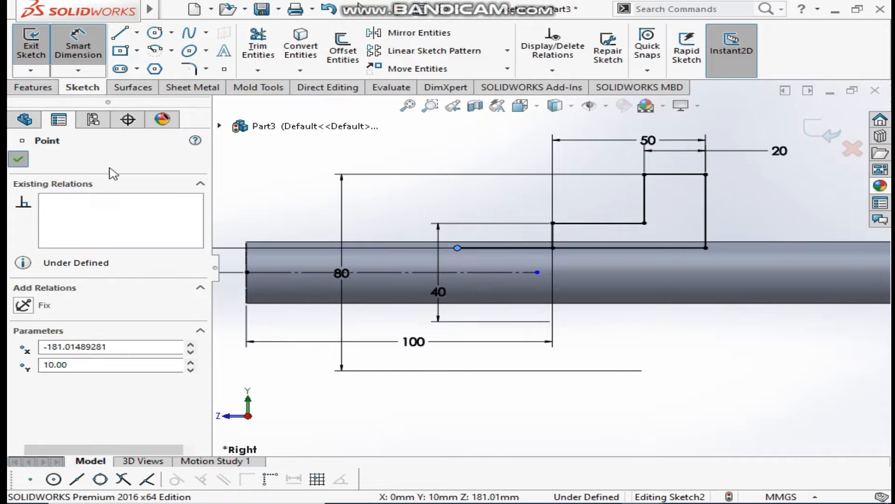
Revolve the stepped profile 360° about the centreline into the flanged nut.
click(33, 87)
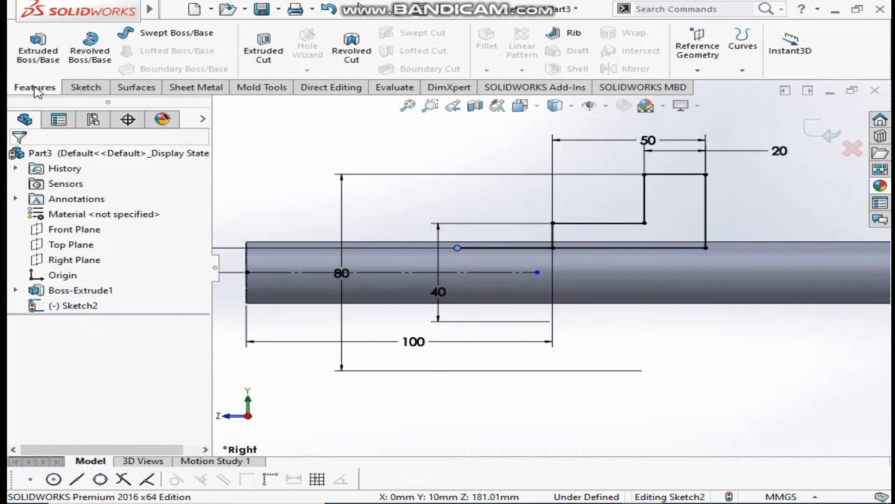
mouse_move(90, 48)
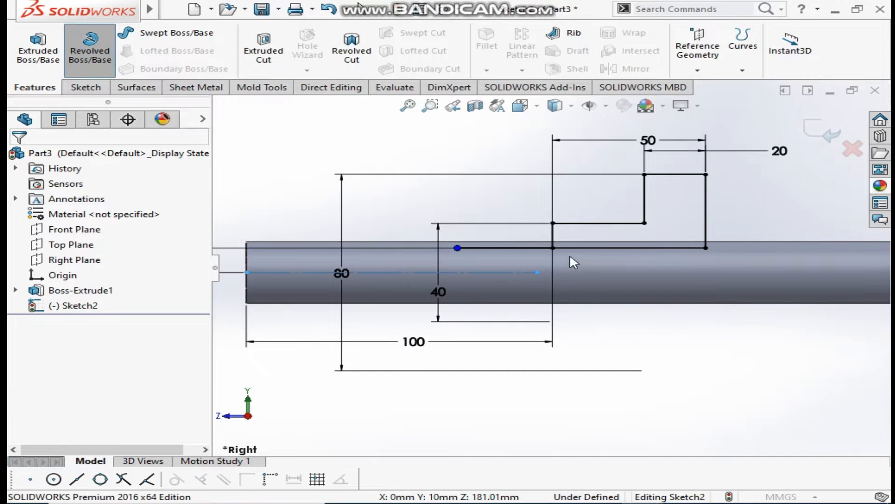
click(90, 51)
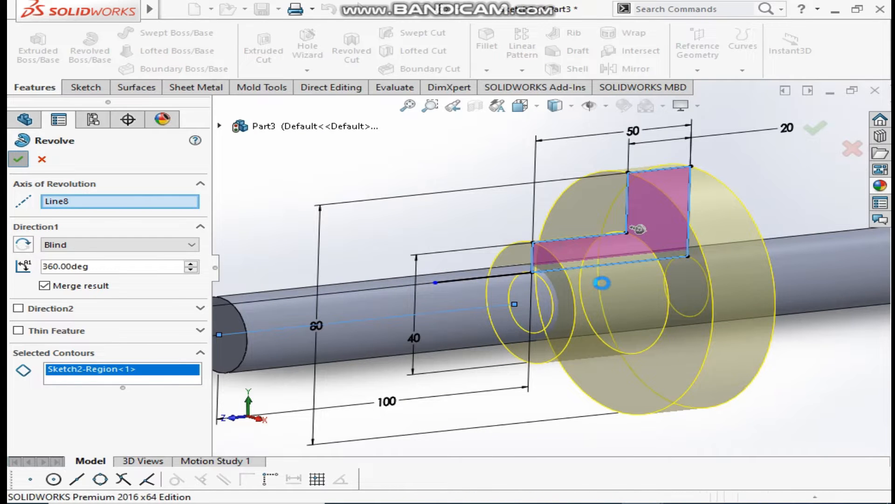
click(18, 158)
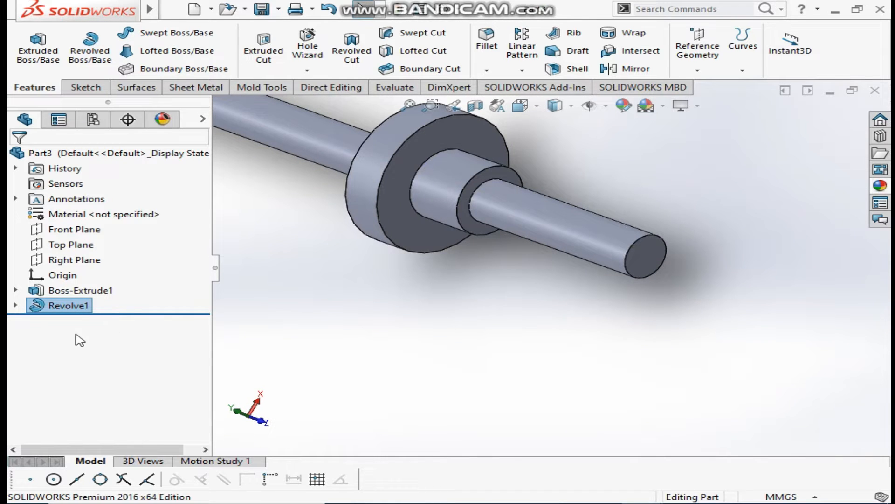
Edit Revolve1 to untick Merge result, keeping the nut as a separate body.
double_click(67, 305)
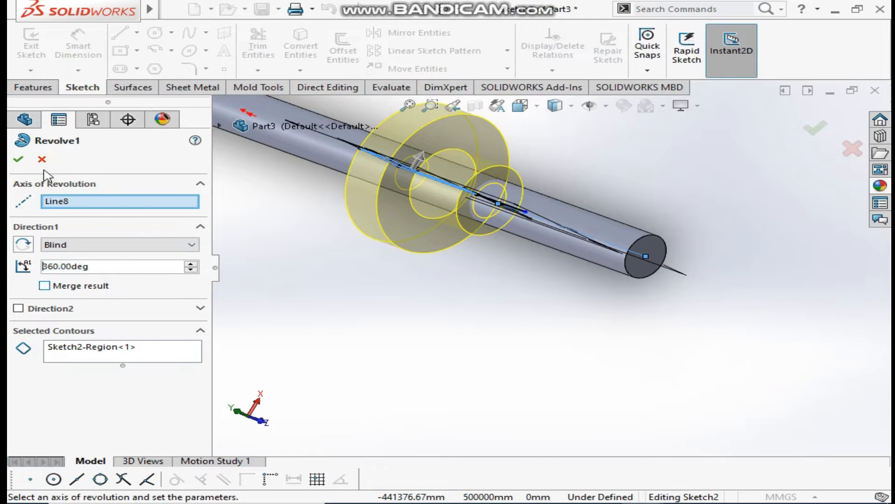
click(17, 160)
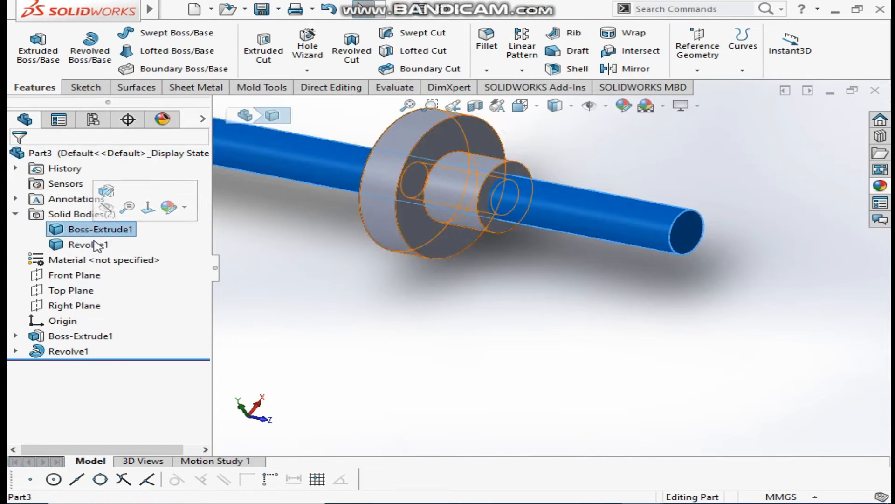
Hide the nut body and chamfer the rod's end edge at 3.5 mm, 45°.
click(88, 244)
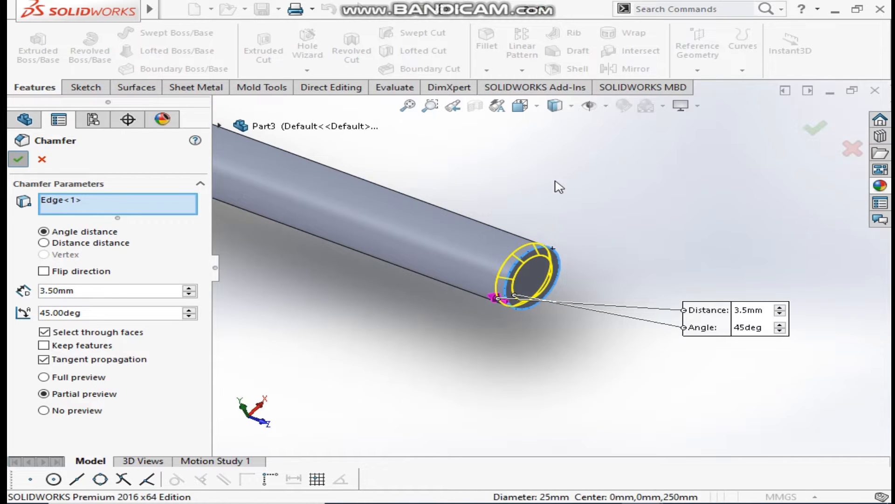
click(18, 158)
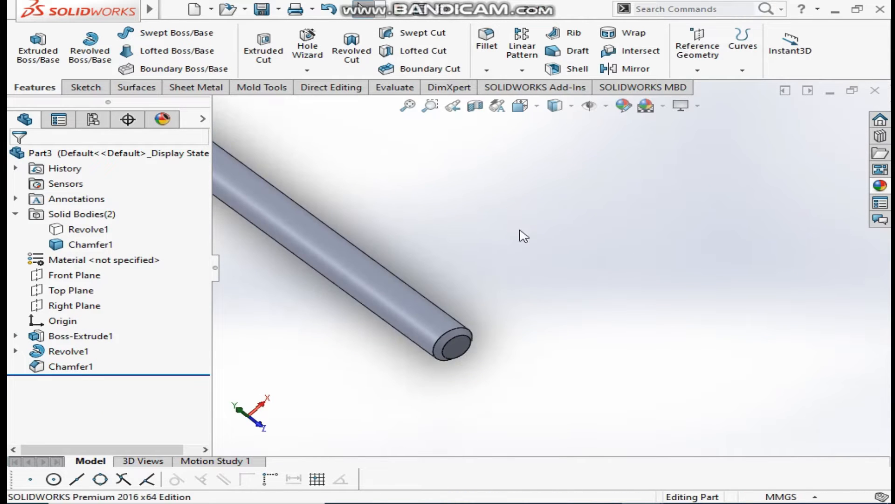
Start a sketch on the Right Plane and exit it empty.
click(68, 274)
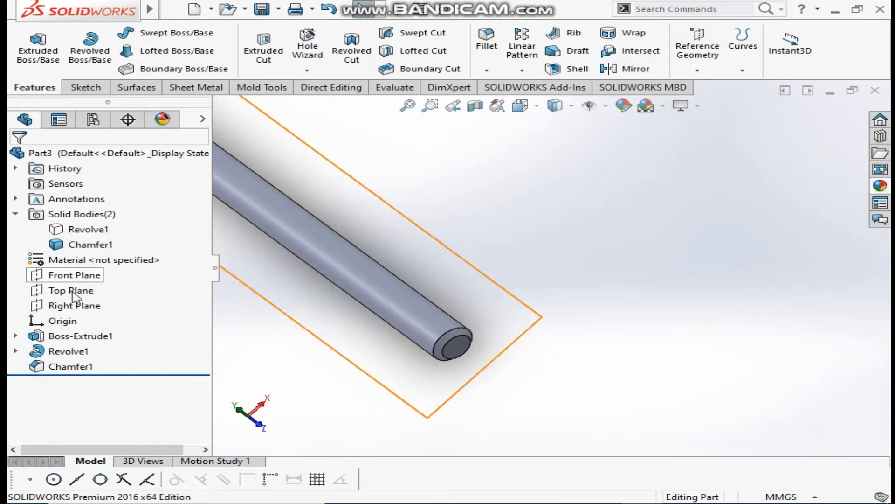
click(73, 305)
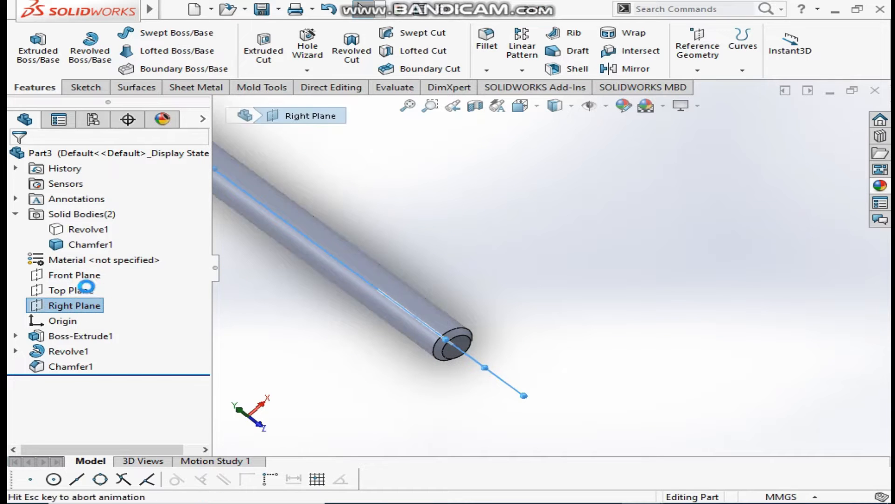
click(75, 305)
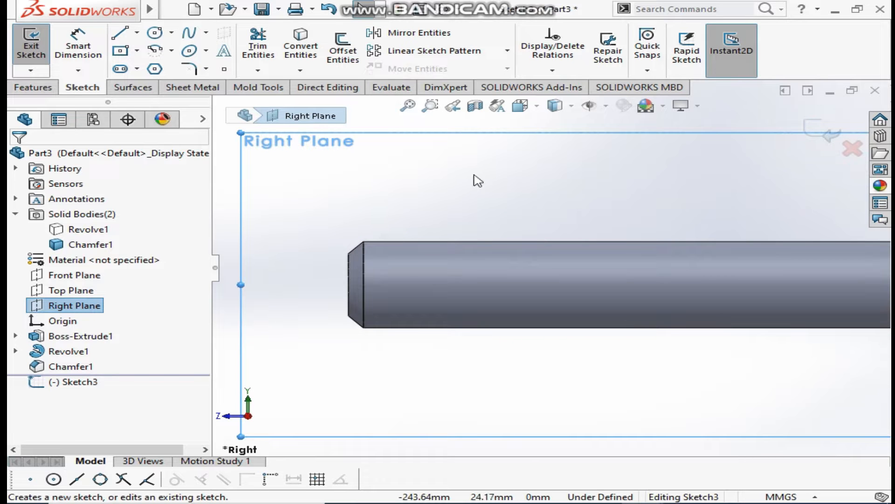
click(31, 45)
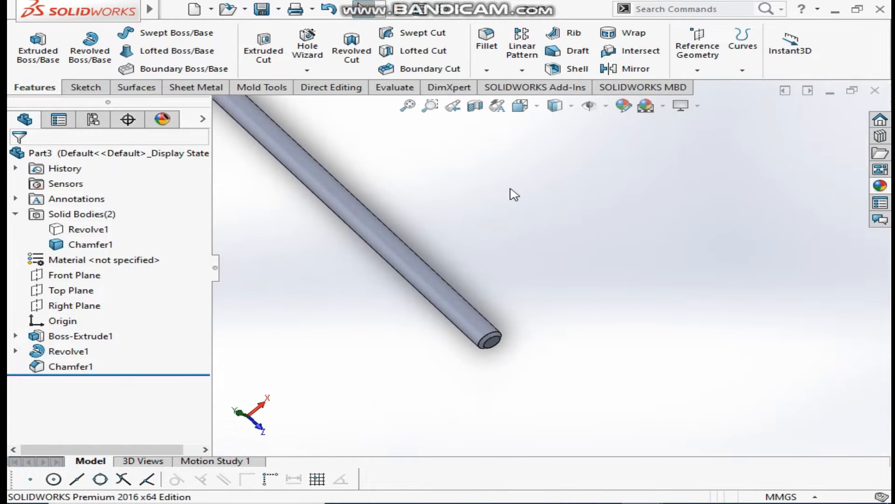
Create a reversed constant-pitch helix of 25 mm pitch and 50 revolutions from the rod's end face.
click(742, 46)
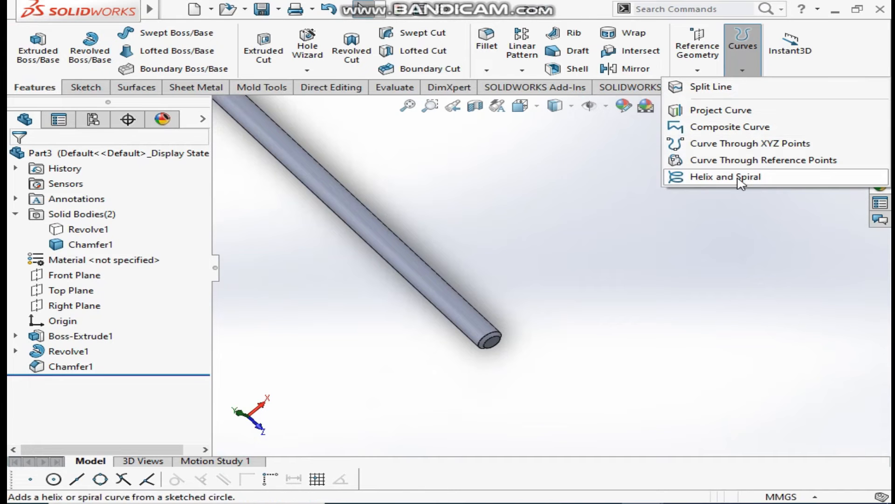
click(725, 176)
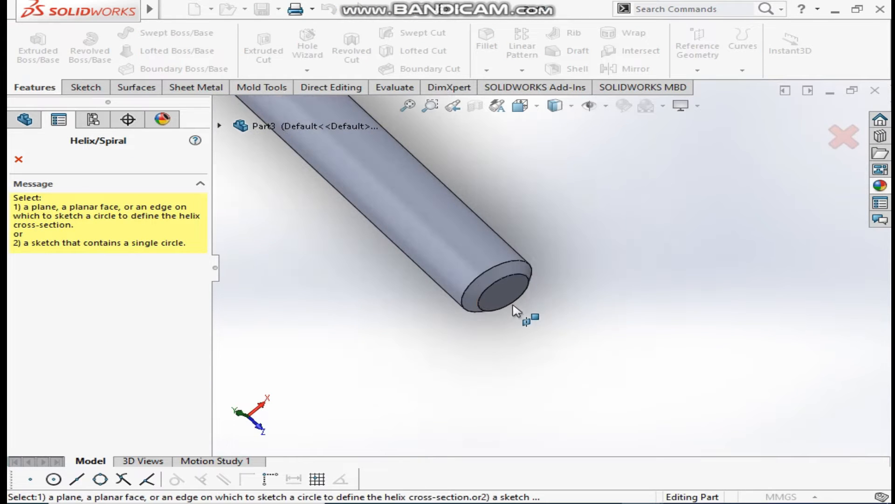
click(497, 291)
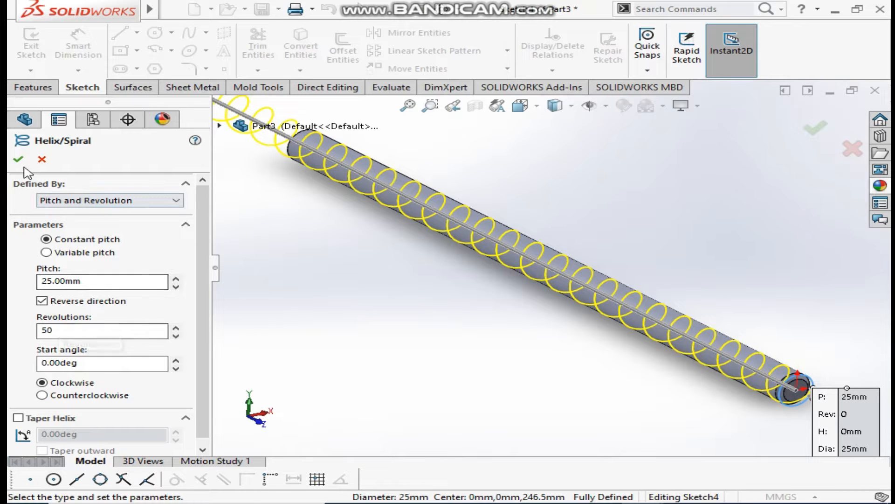
click(17, 160)
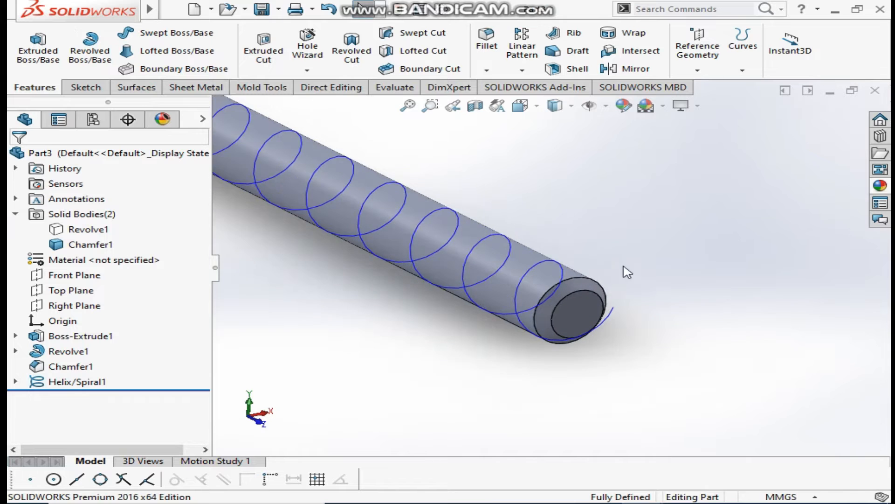
Sketch a corner rectangle thread profile at the rod's tip on the Top Plane.
click(71, 291)
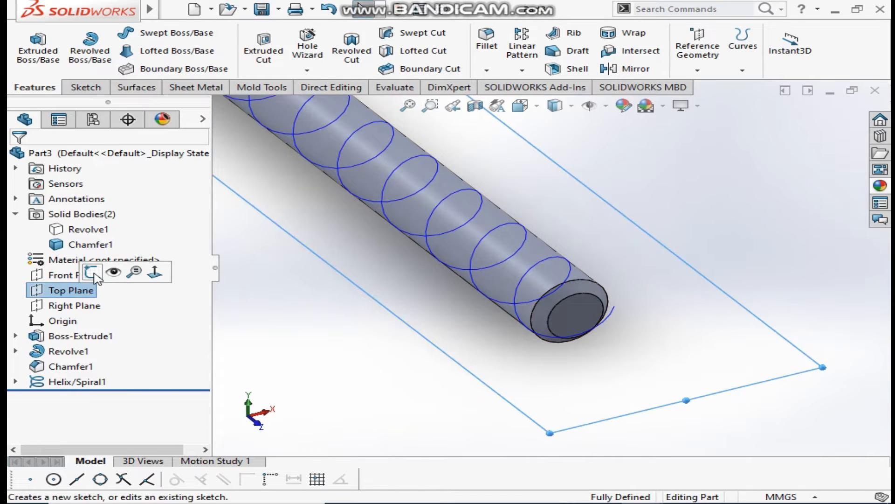
click(92, 272)
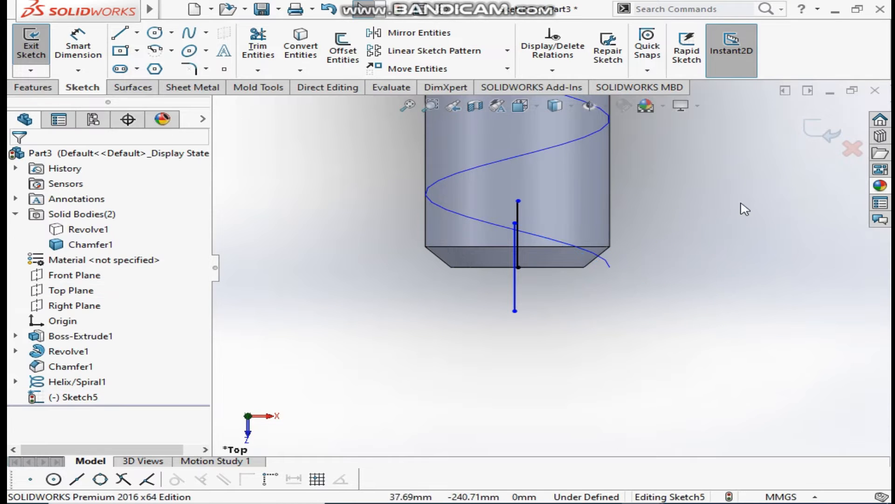
click(515, 234)
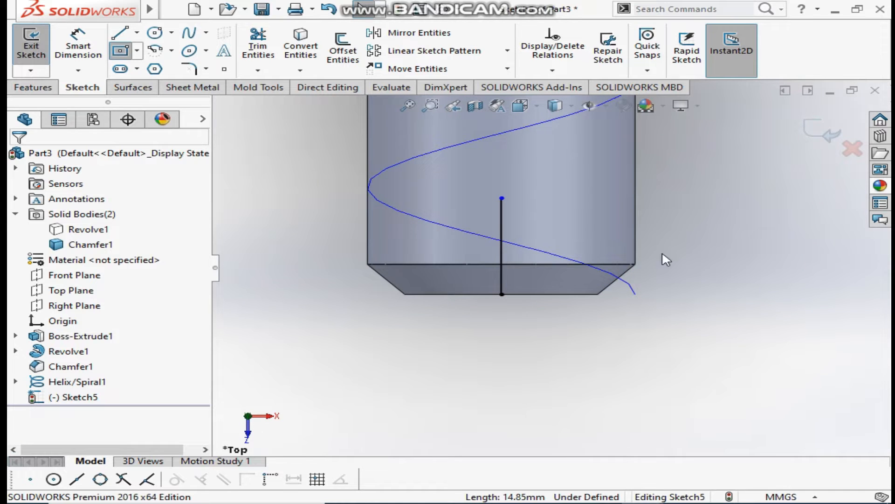
click(118, 50)
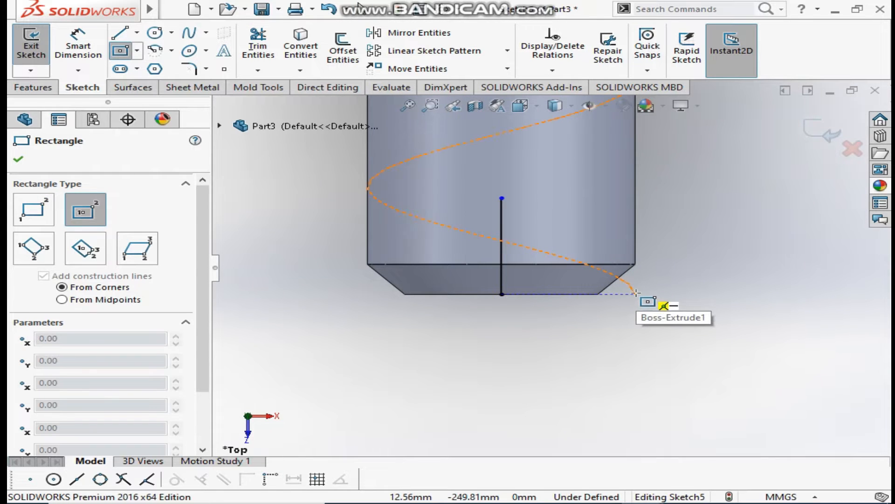
drag(635, 293, 712, 346)
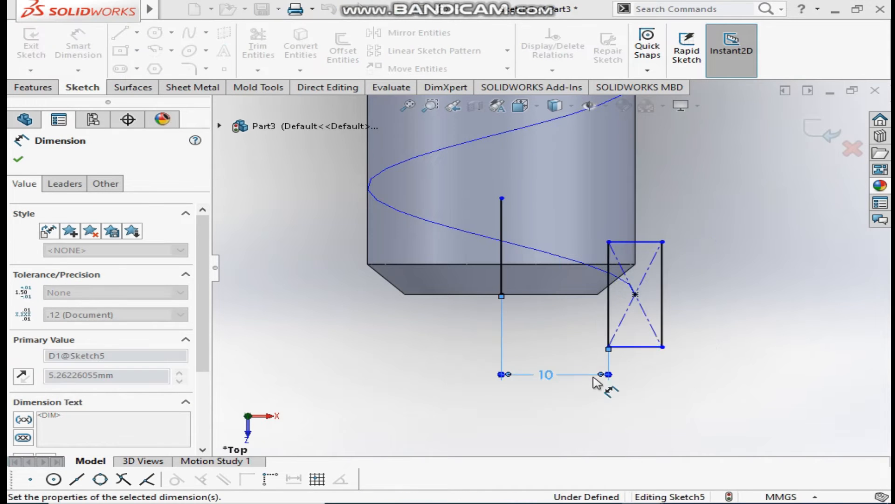
Dimension the rectangle 10 mm from the centreline and 3.00 mm tall.
click(706, 314)
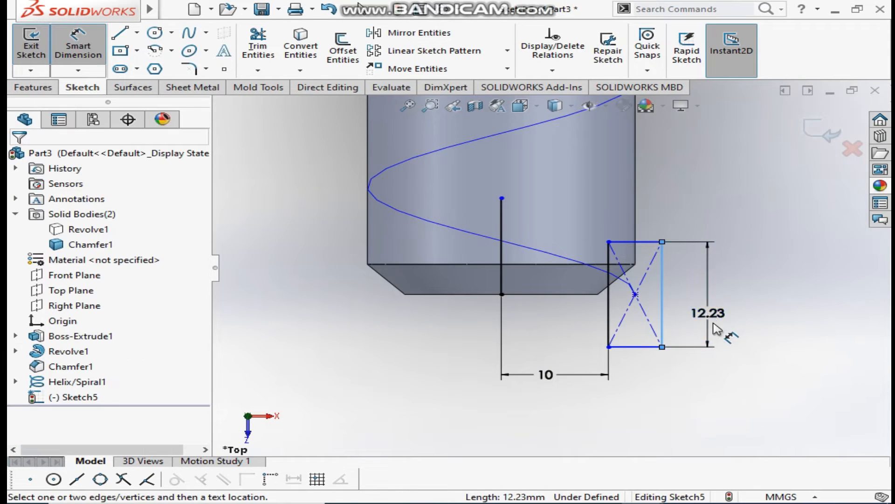
click(706, 313)
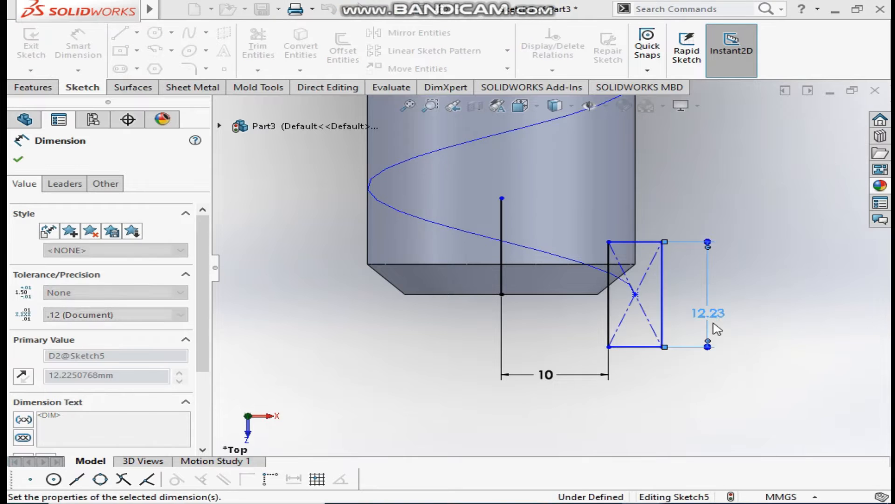
text(3.00mm)
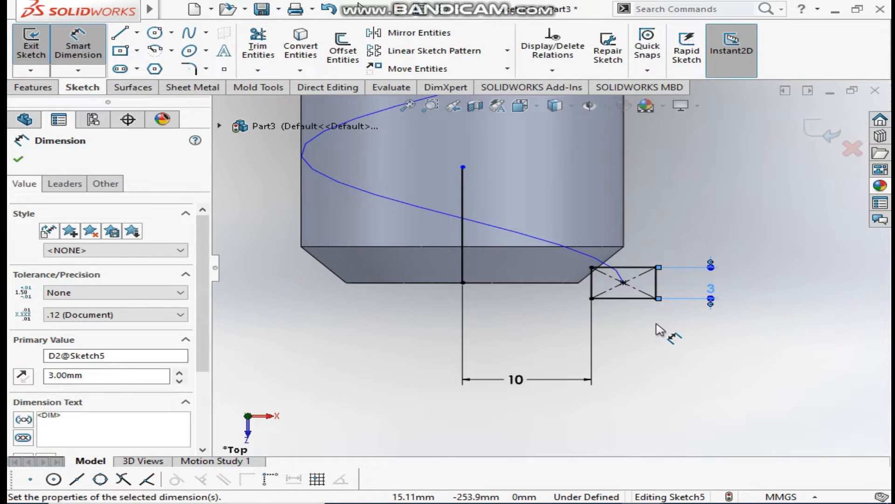
mouse_move(275, 183)
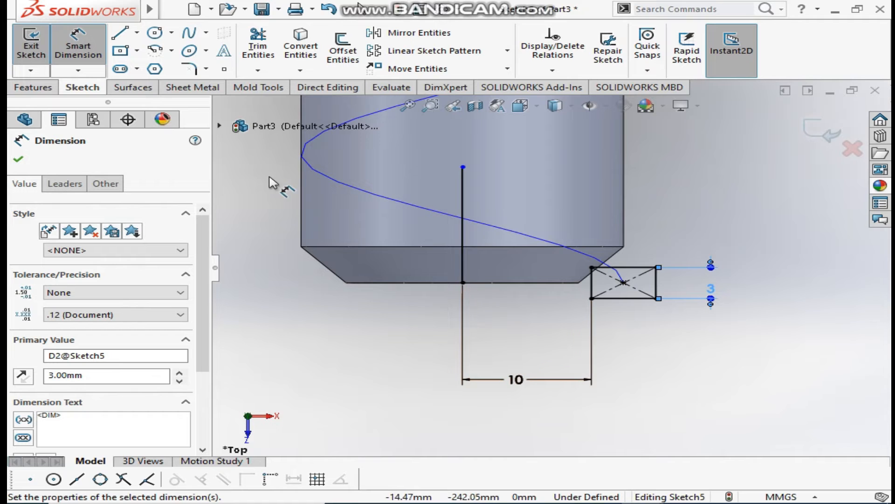
click(34, 87)
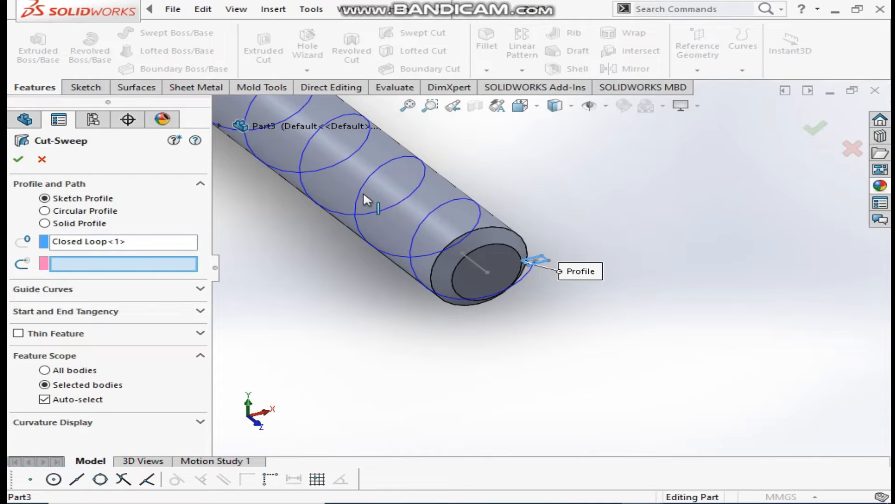
Swept Cut the rectangle profile along Helix/Spiral1 to groove the thread into the rod.
click(359, 230)
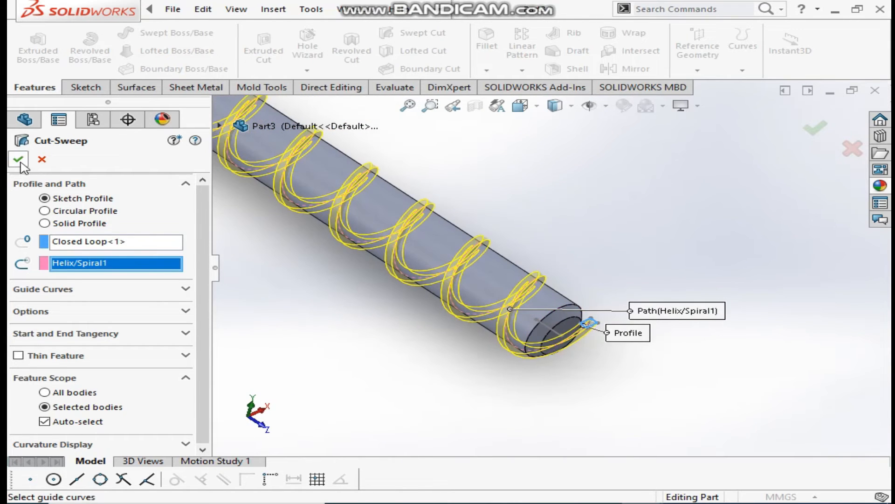
click(18, 159)
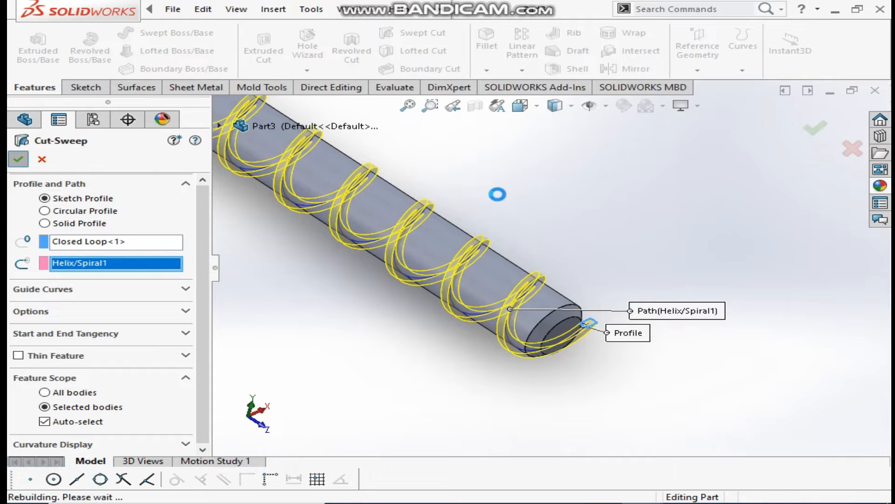
click(18, 159)
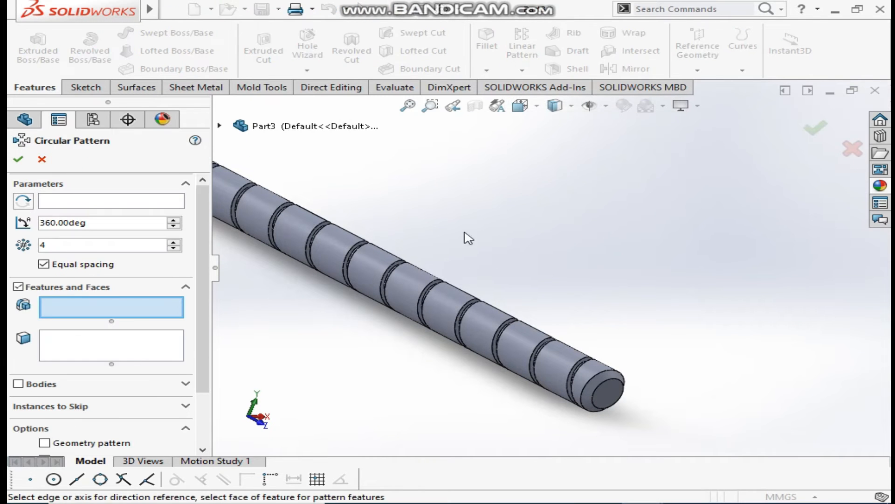
Circular-pattern Cut-Sweep1 four times over 360° about the rod's cylindrical face.
click(625, 345)
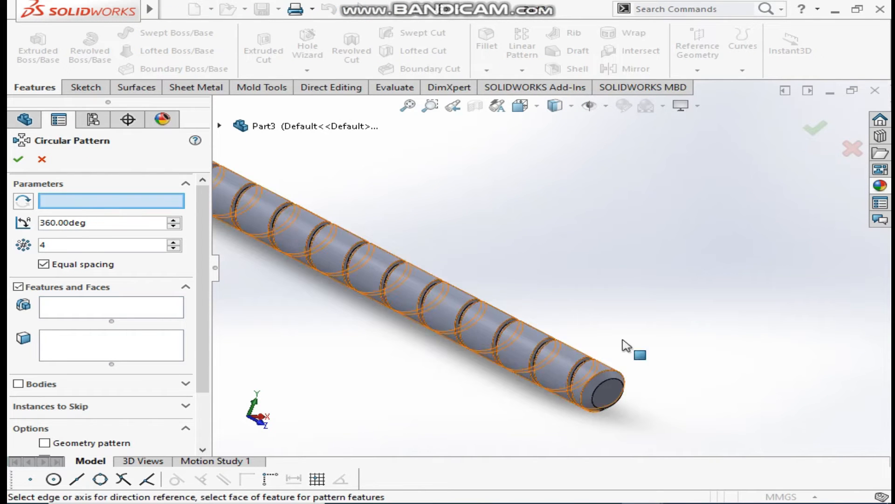
click(602, 390)
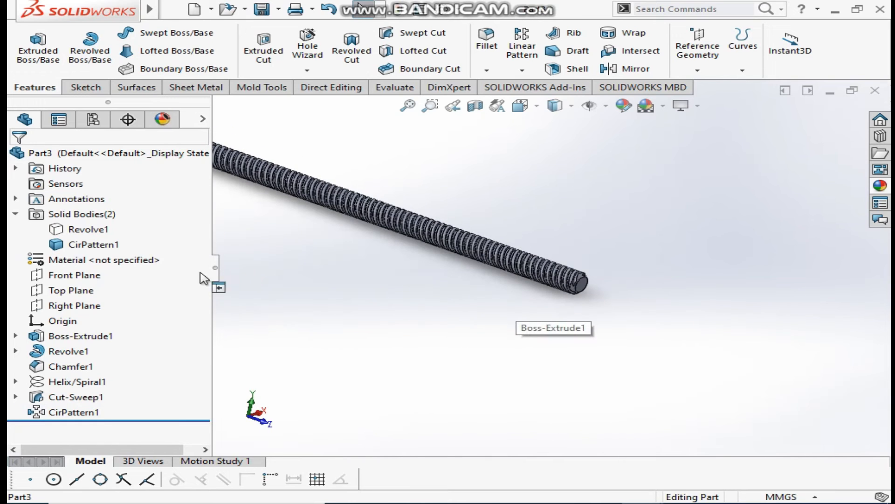
Show the hidden nut body again and start Move/Copy Body from the Insert menu.
click(87, 229)
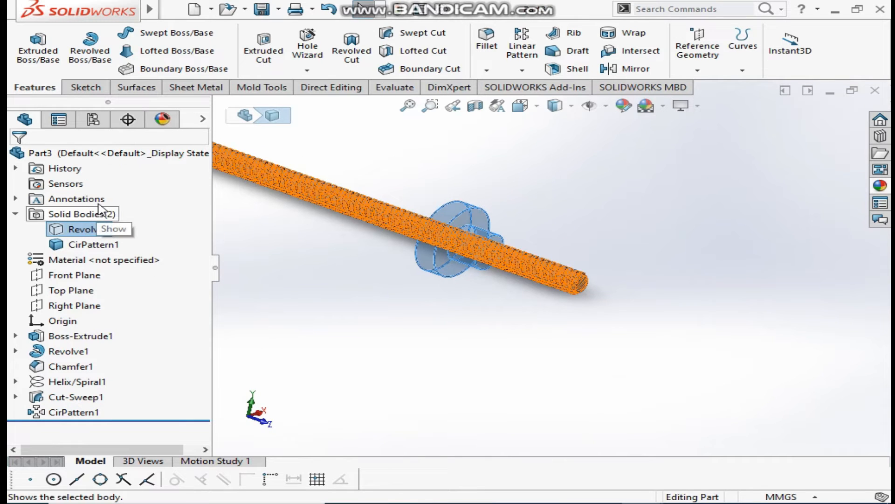
click(528, 205)
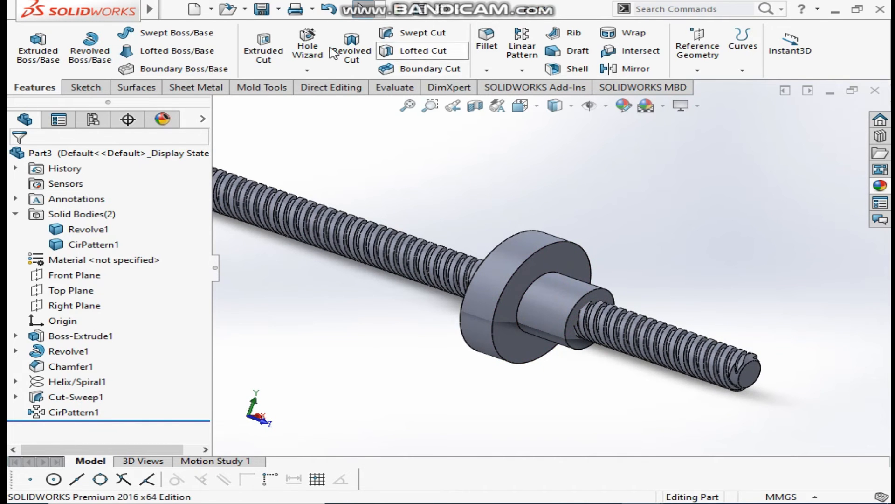
mouse_move(311, 9)
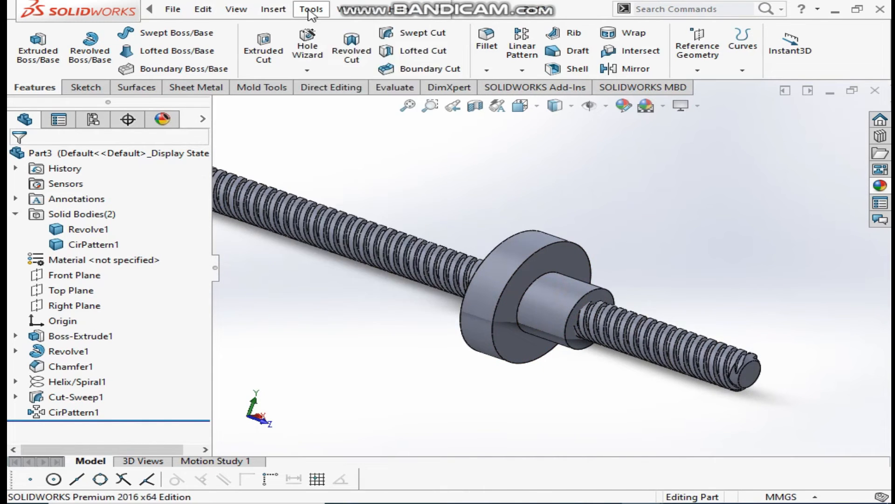
click(274, 10)
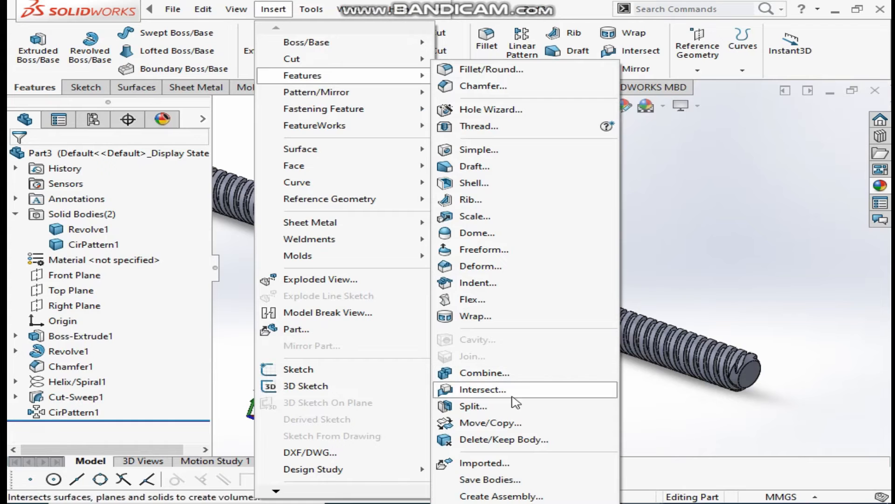
click(489, 422)
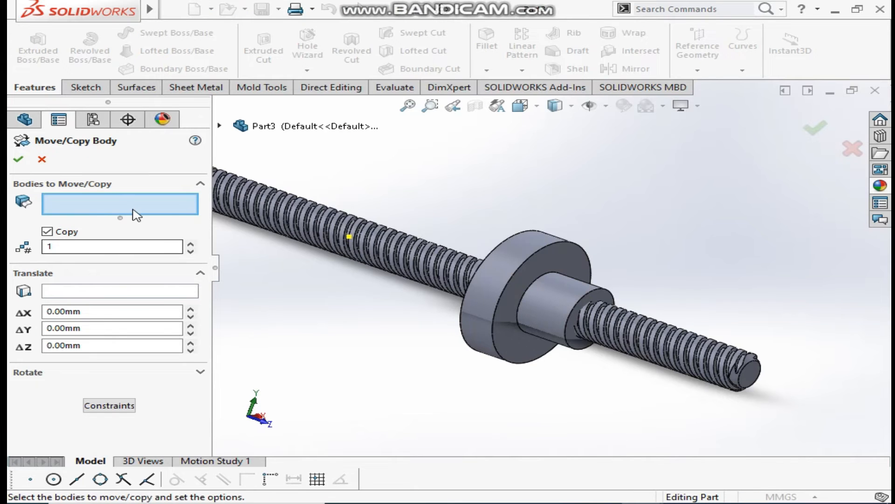
Copy the threaded CirPattern1 body in place, one copy with zero translation.
click(348, 236)
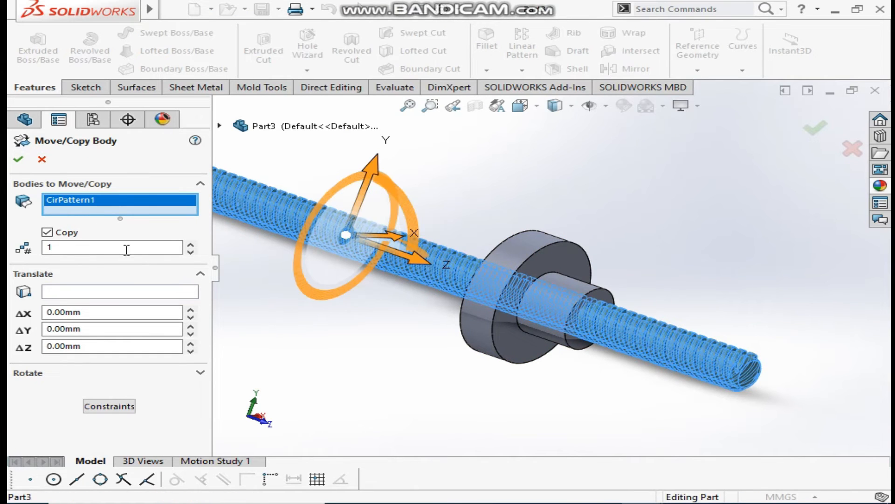
mouse_move(113, 247)
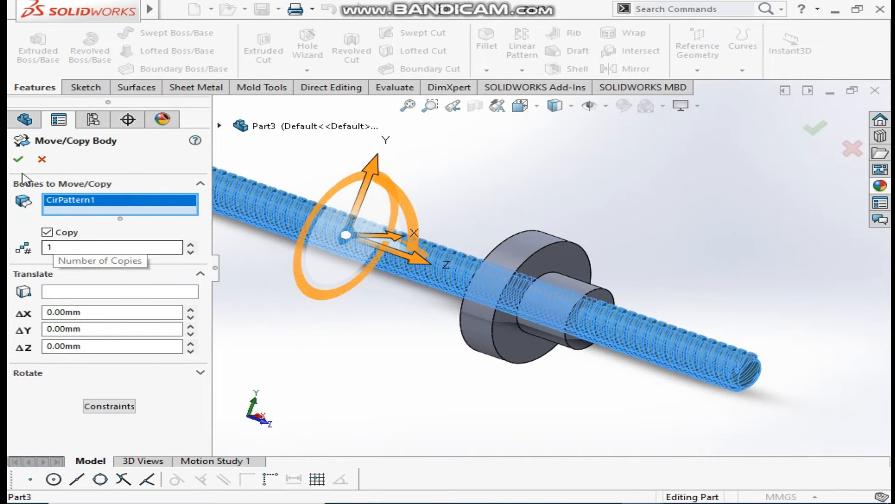
mouse_move(500, 212)
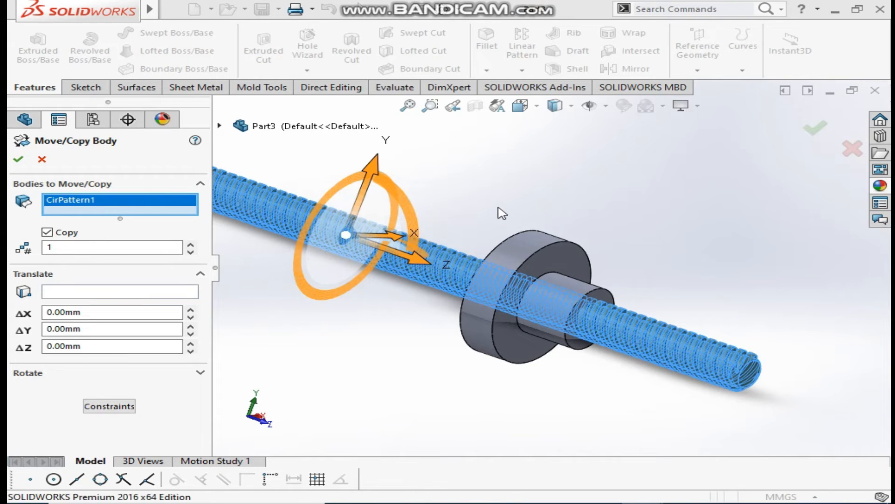
click(17, 159)
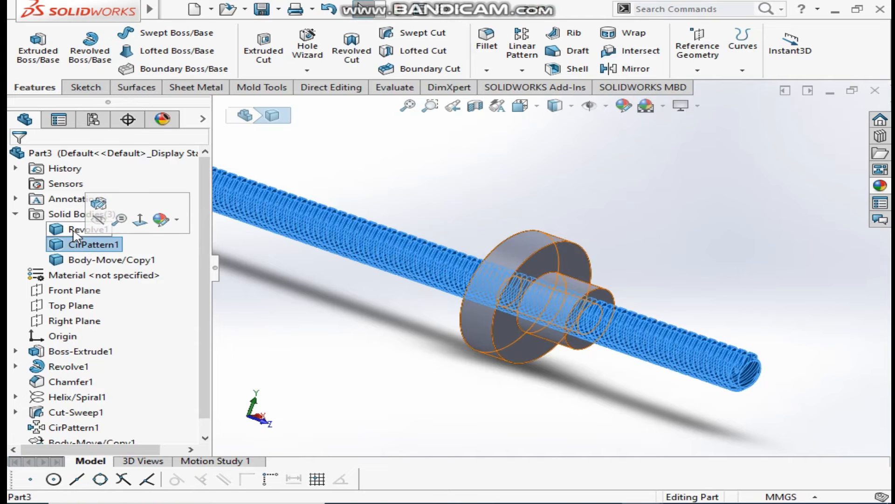
click(88, 229)
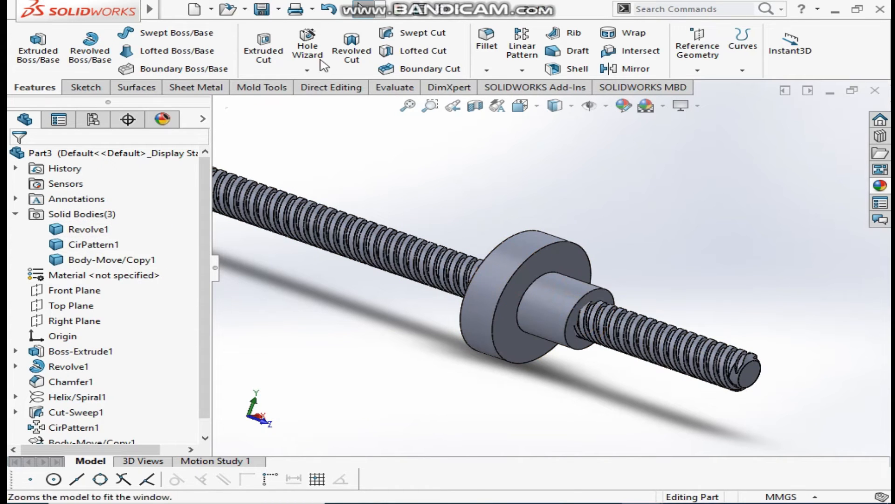
Start a Combine feature from Insert > Features to merge the nut and screw-copy bodies.
click(273, 9)
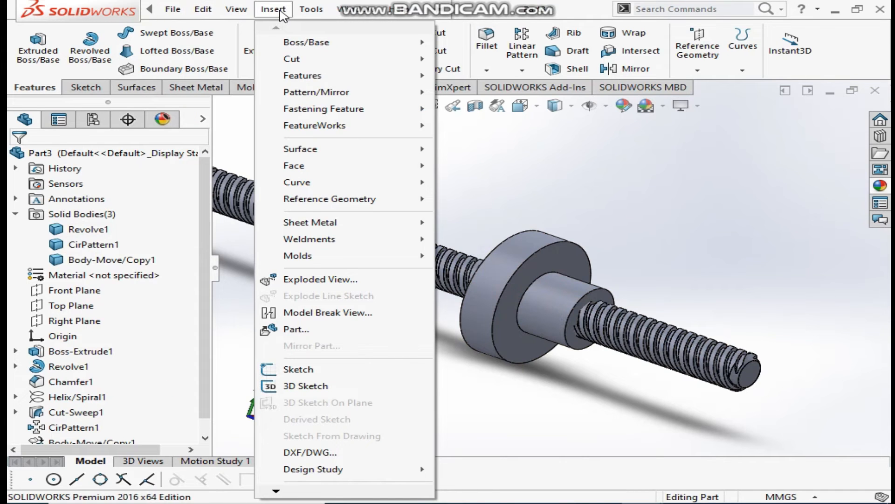
mouse_move(323, 108)
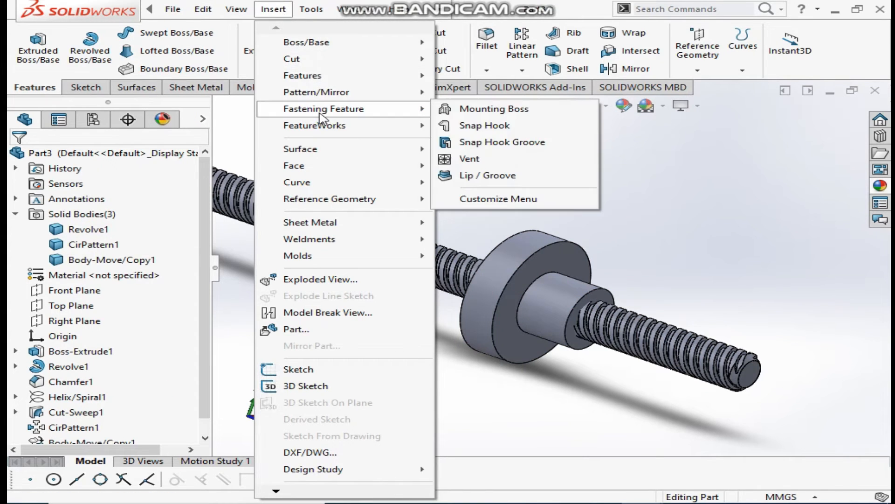
click(310, 9)
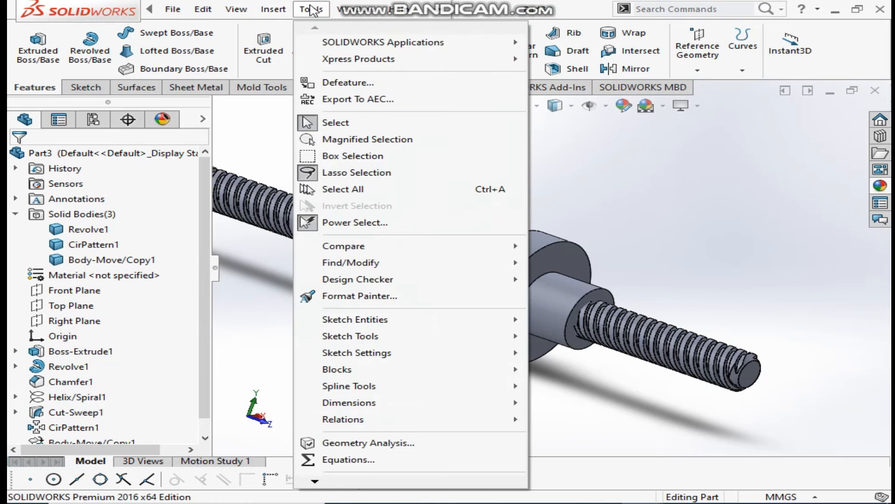
click(273, 9)
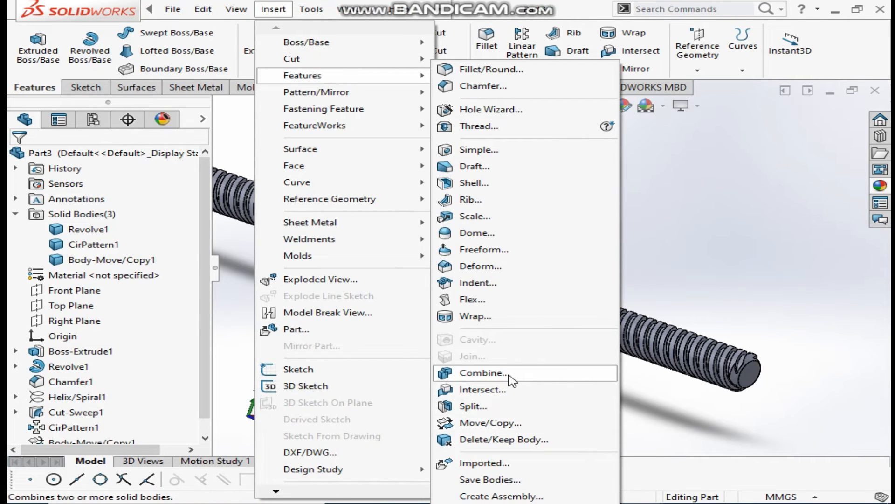
click(482, 372)
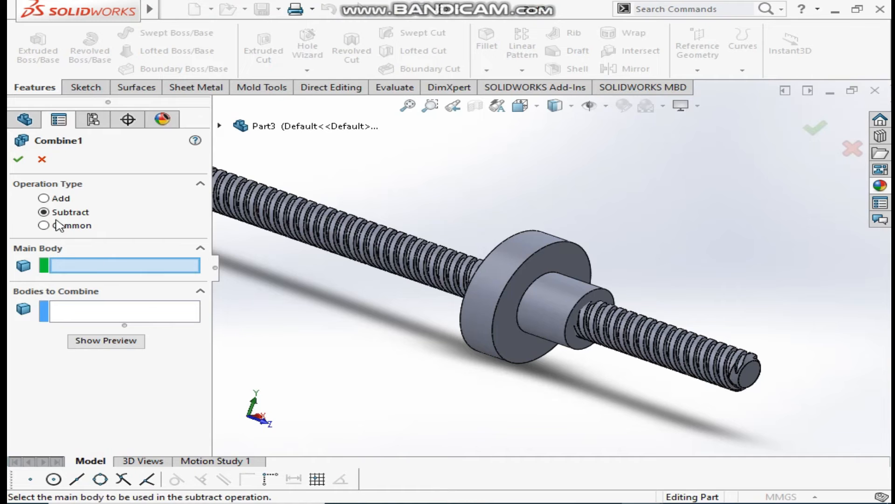
Subtract Body-Move/Copy1 from Revolve1 to thread the nut bore, then hide the screw.
click(452, 258)
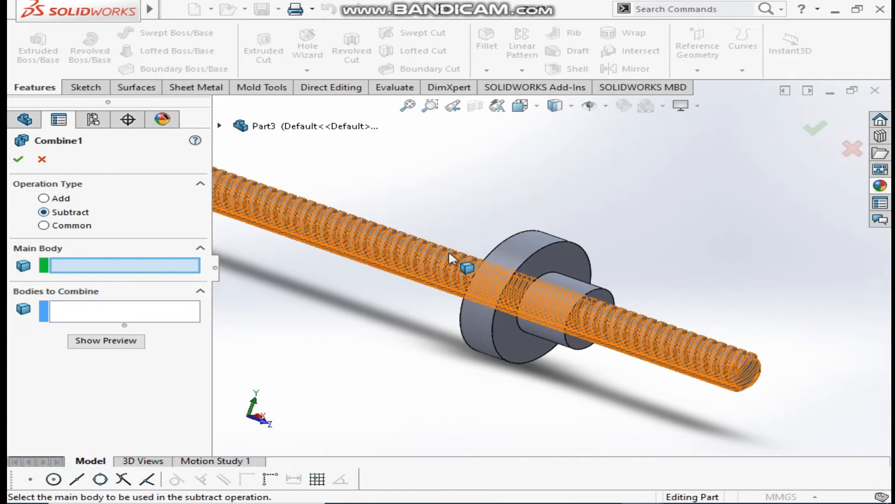
click(513, 280)
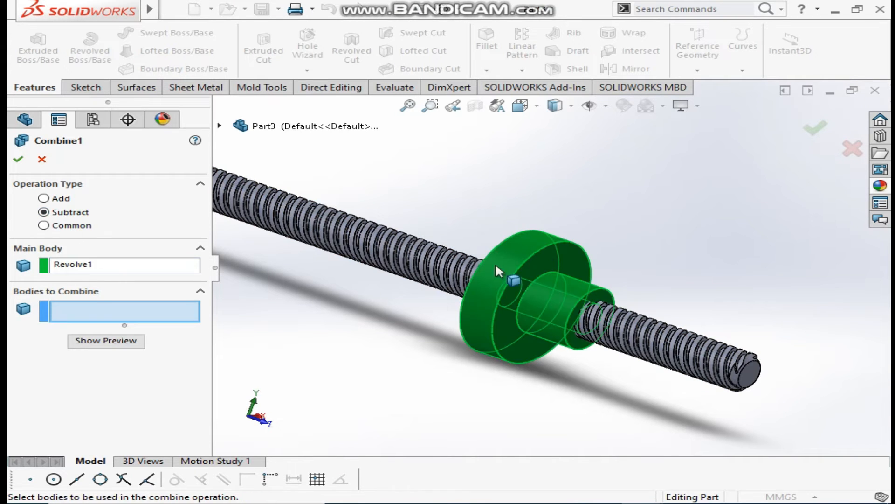
mouse_move(222, 127)
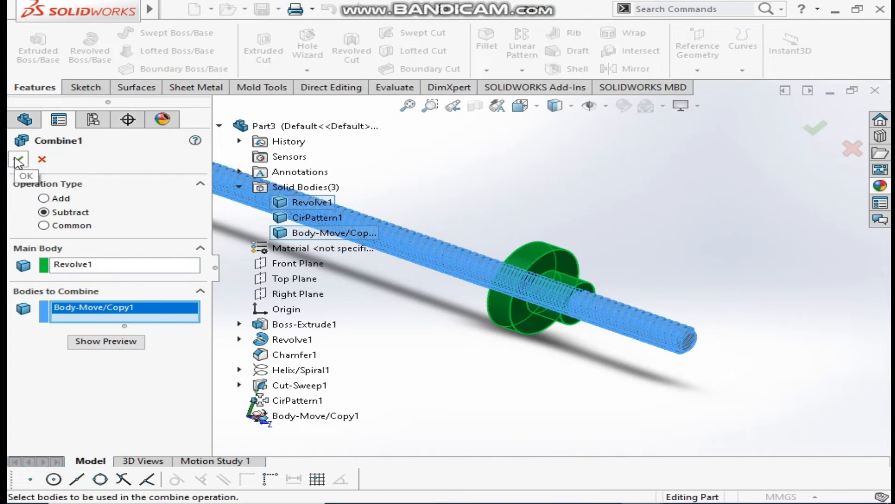
click(18, 159)
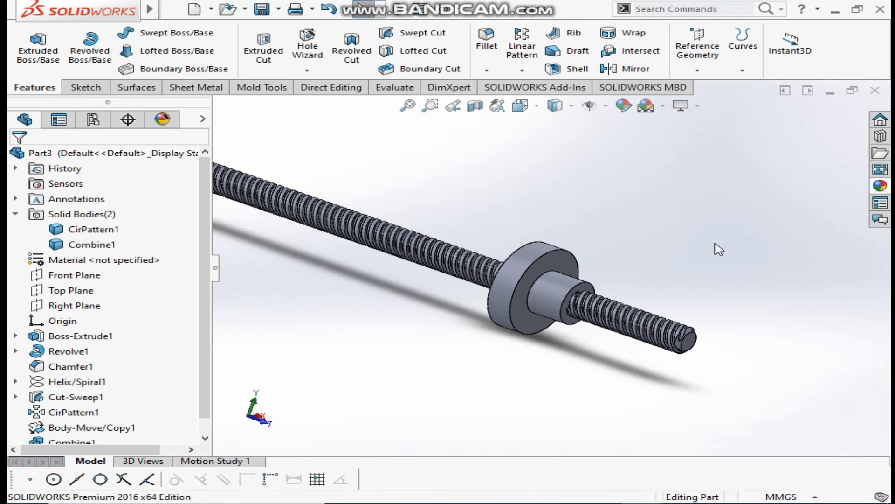
click(96, 229)
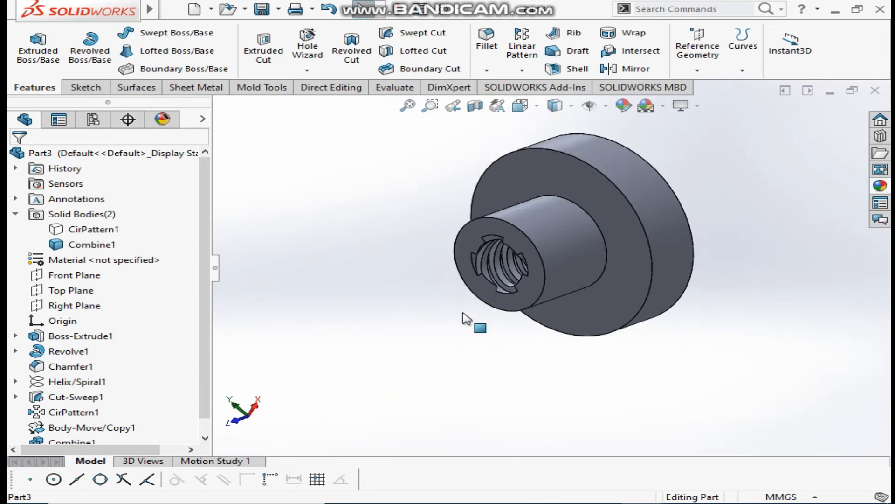
Sketch an Ø8 circle on a Ø65 construction circle on the flange face with an angular position dimension.
click(93, 230)
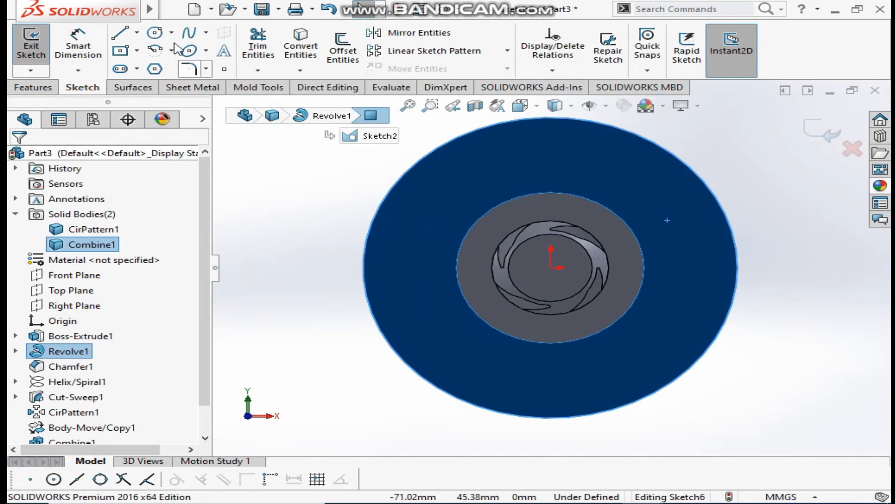
click(155, 31)
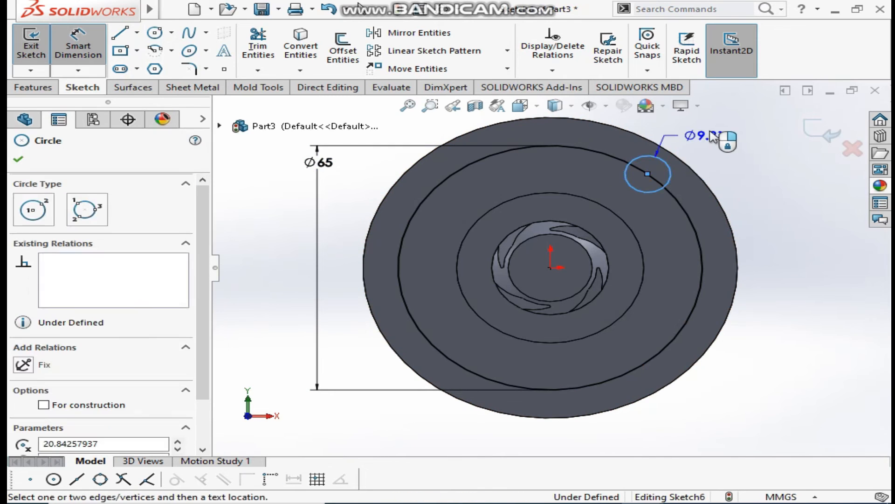
click(693, 131)
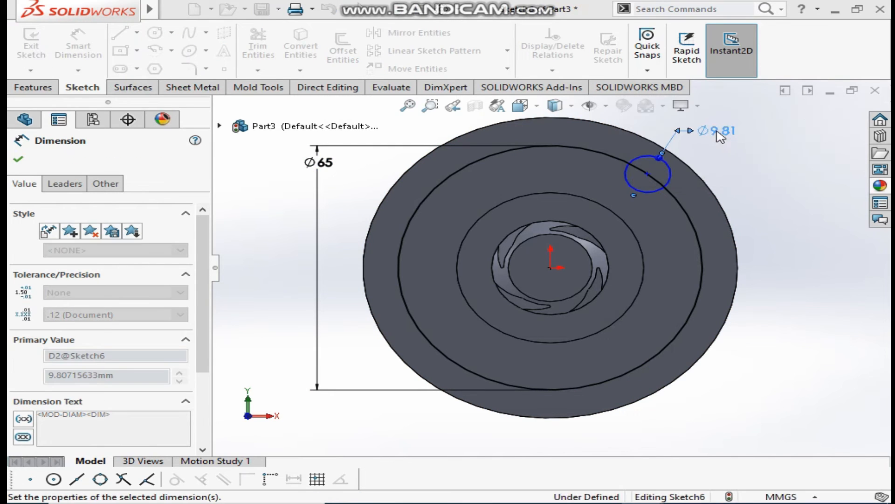
click(120, 33)
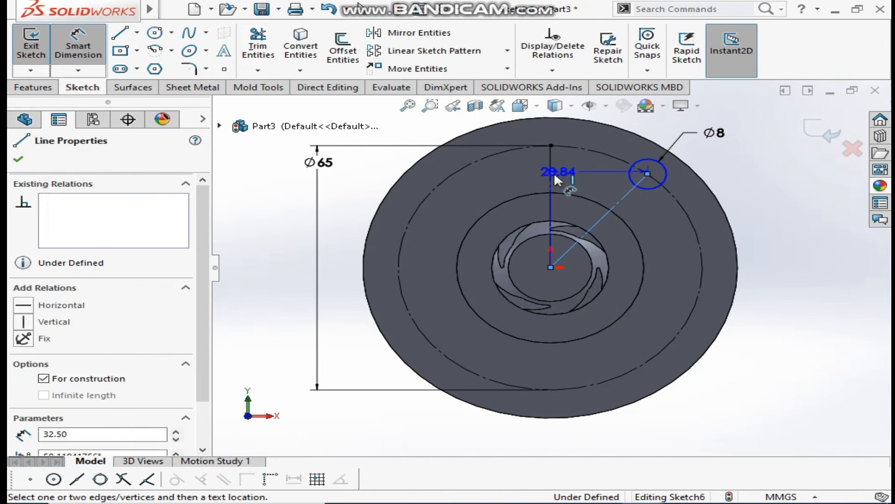
click(580, 166)
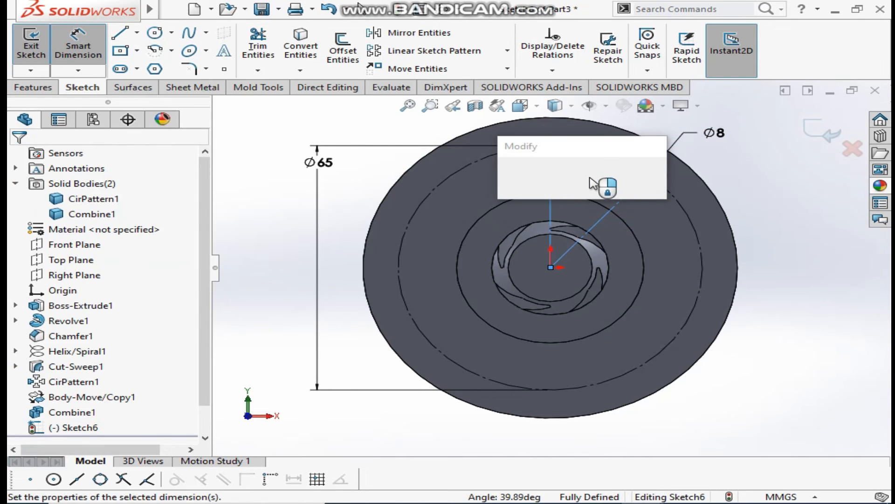
Set the hole at 45° and Extruded Cut the Ø8 circle Through All the flange.
click(607, 187)
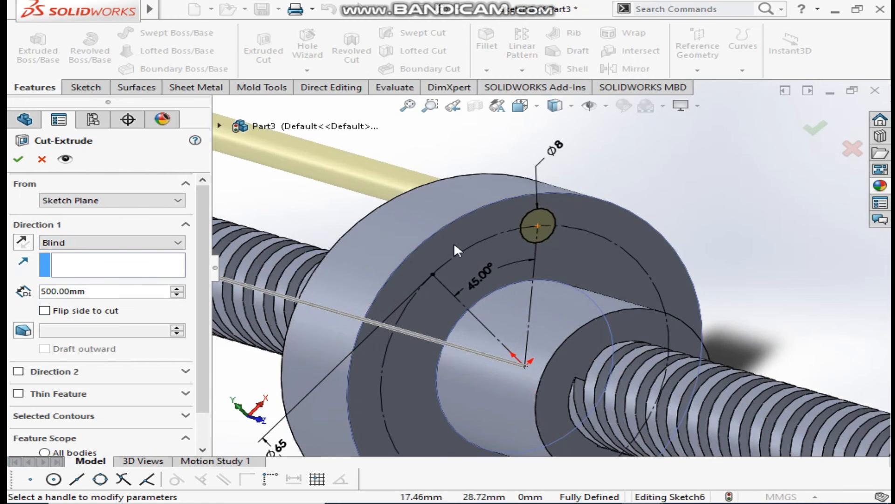
click(111, 243)
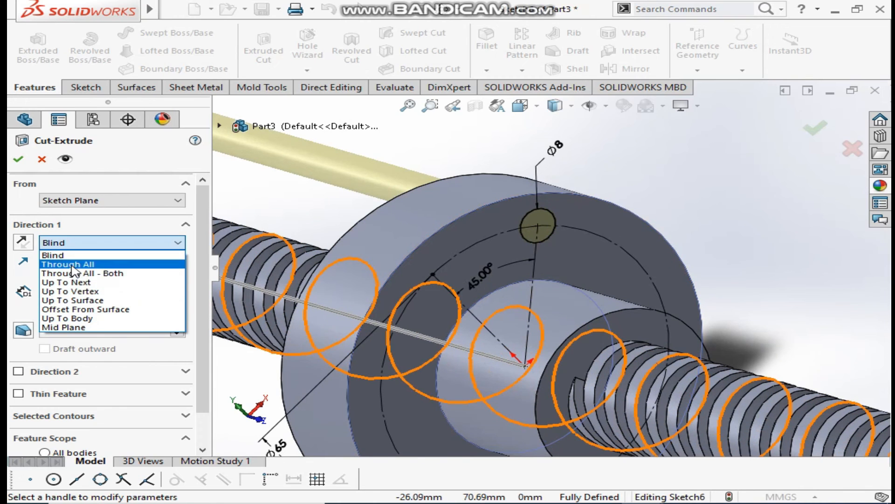
click(68, 264)
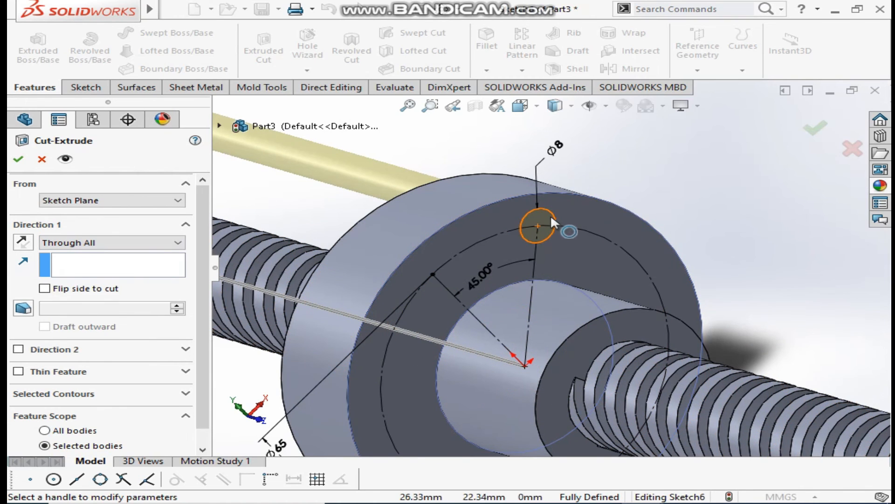
click(111, 264)
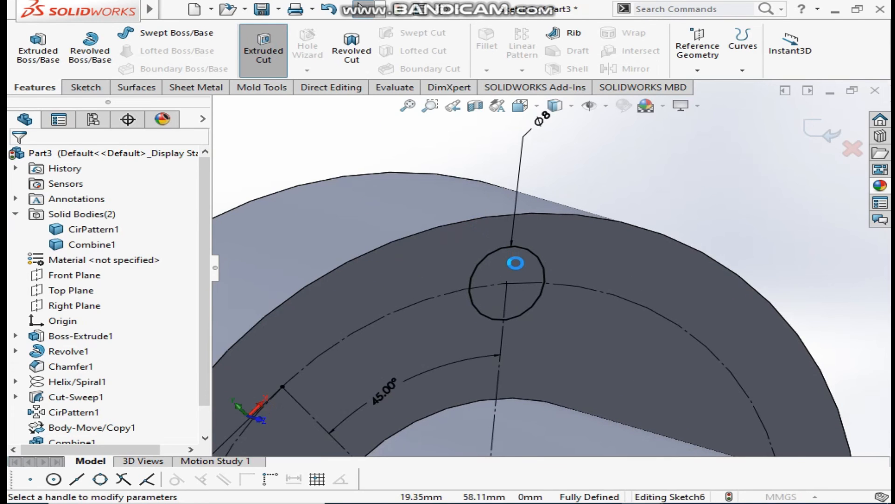
click(263, 46)
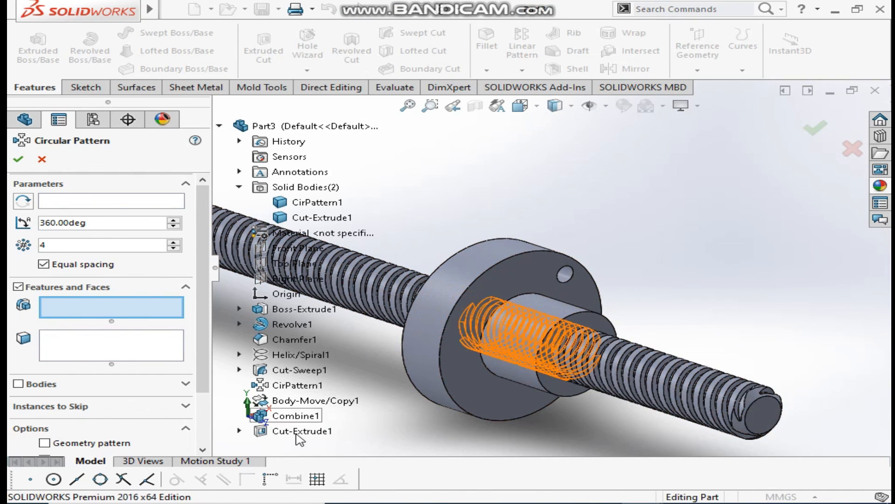
Circular-pattern Cut-Extrude1 about the flange edge, 360° with 4 equally spaced holes.
click(302, 431)
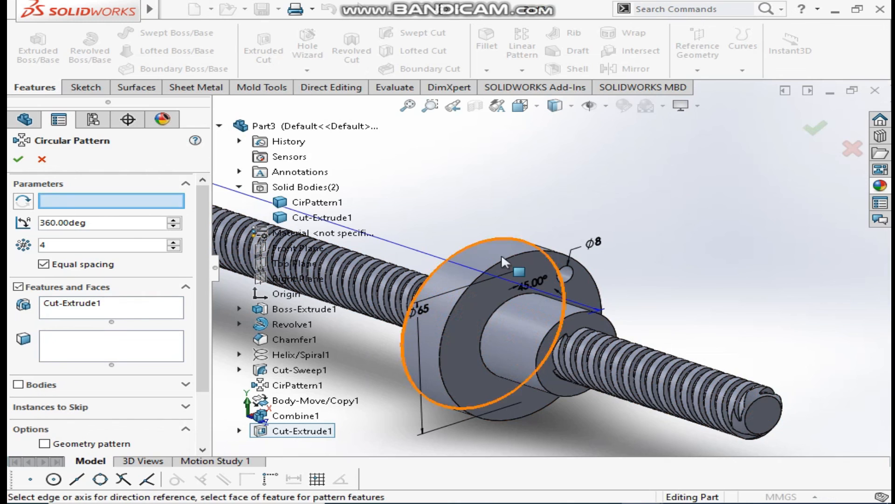
click(518, 272)
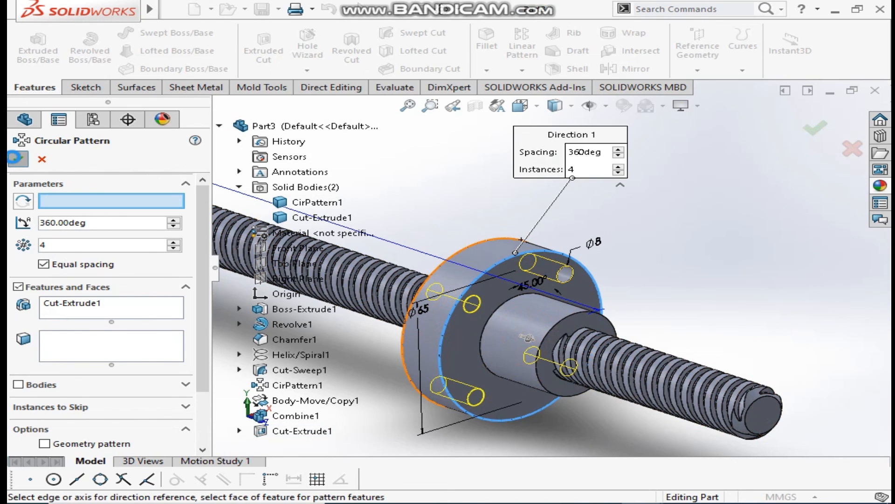
click(814, 128)
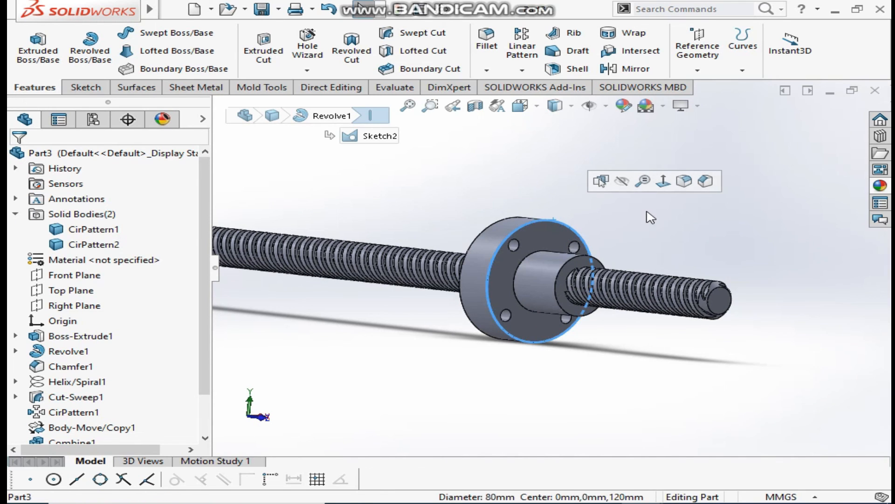
mouse_move(676, 209)
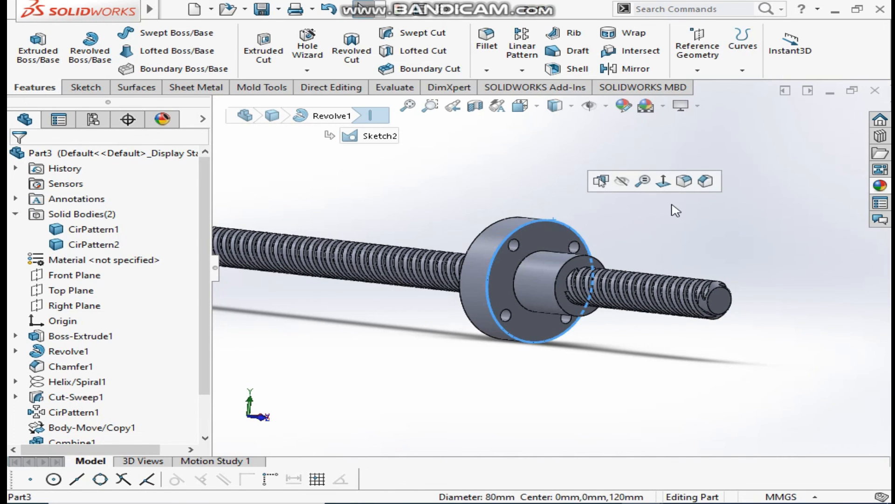
Chamfer three outer nut edges at 1.00 mm and 45°.
click(570, 260)
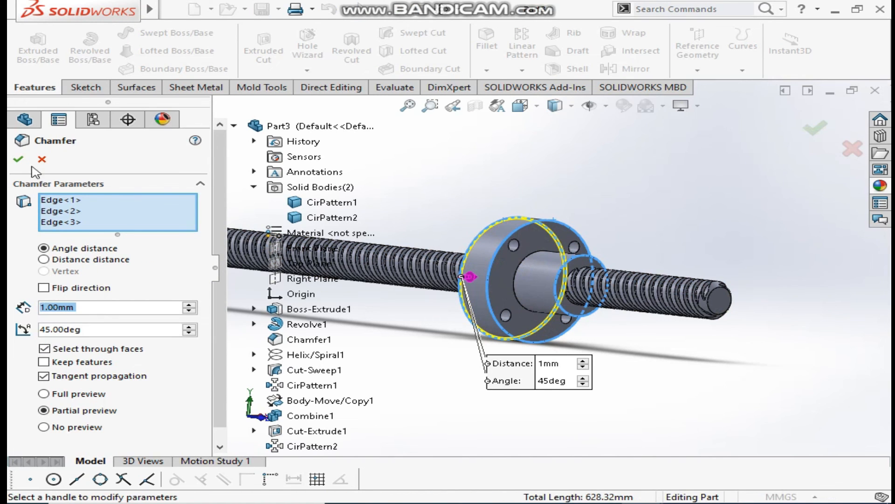
click(17, 159)
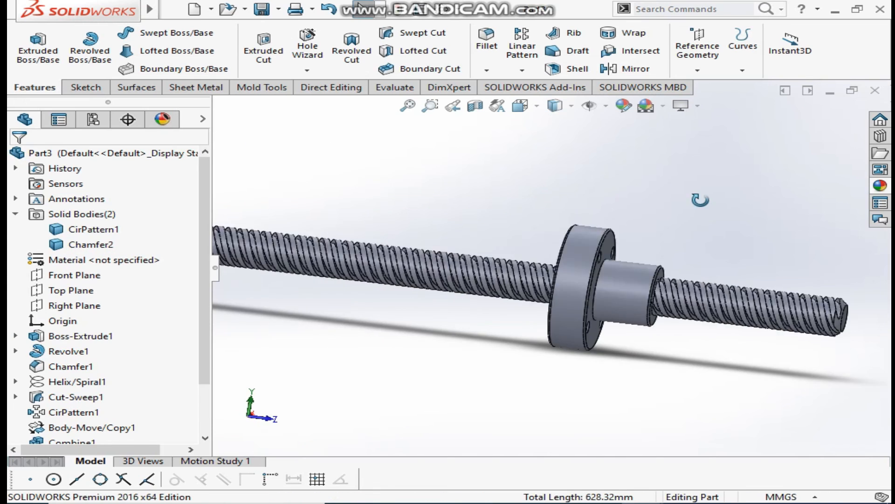